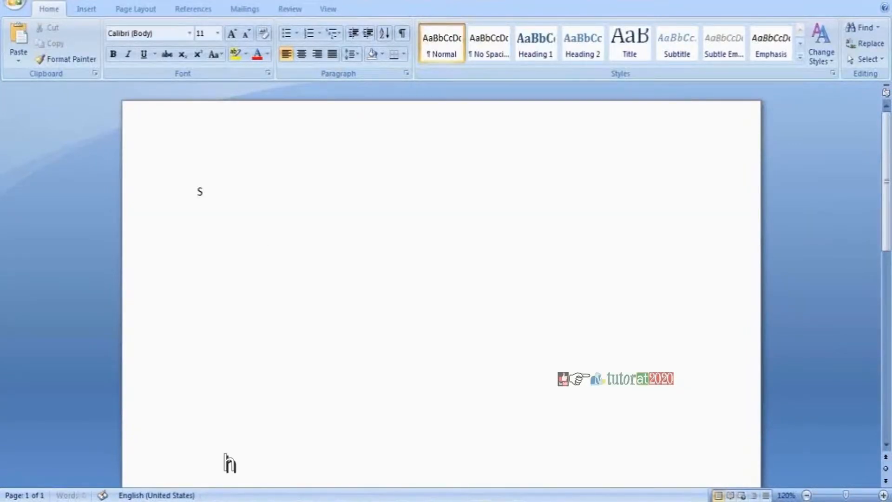
Add the heading SERDE at the top of the blank Word page.
text(ERDE)
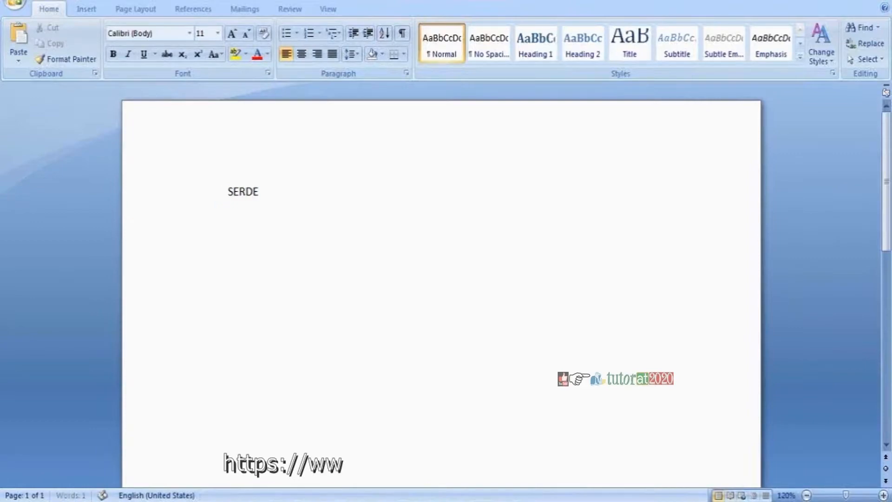
text(w.youtube.com/c/TutorAt2020)
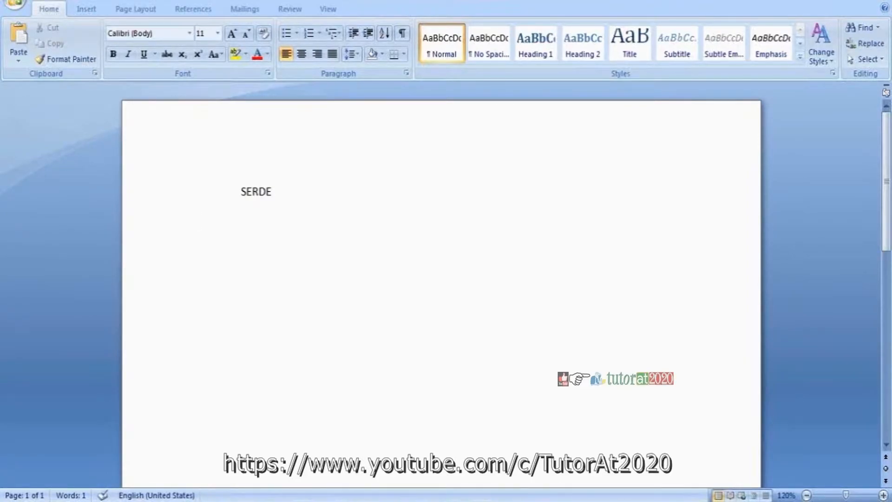
click(197, 221)
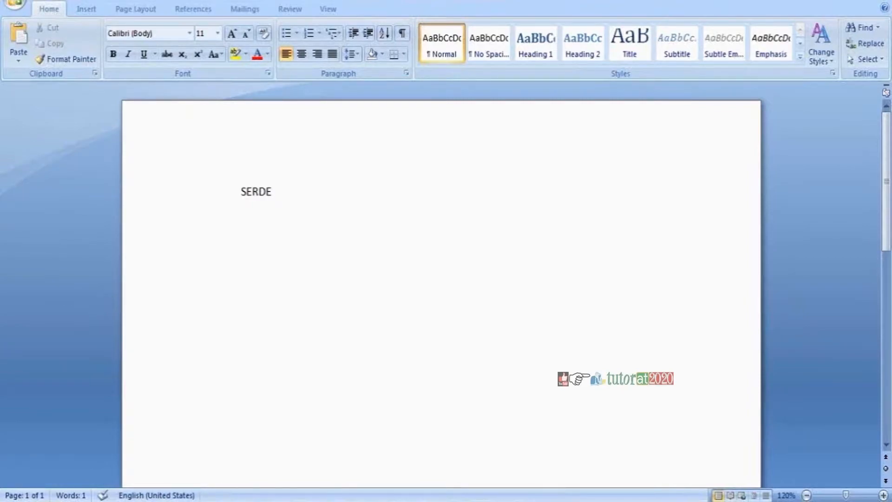
click(197, 222)
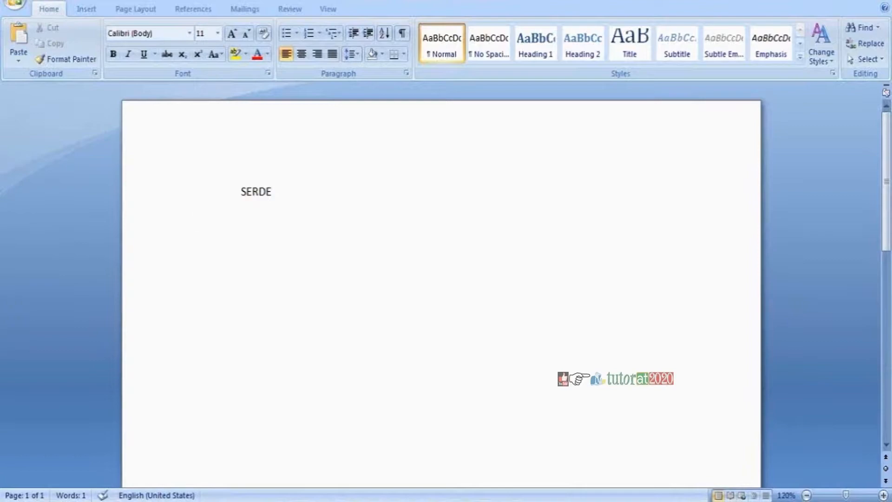
Paste the eight JSON name/age/loc sample records beneath the SERDE heading.
click(197, 222)
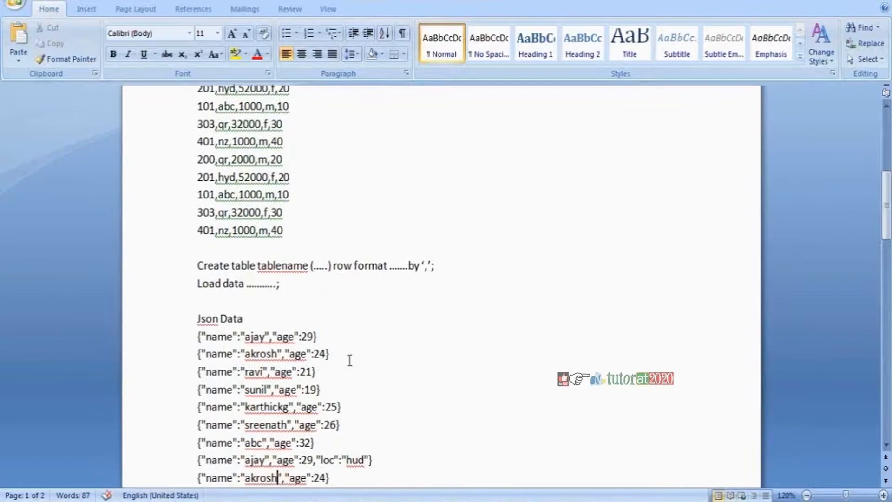
scroll(down, 3)
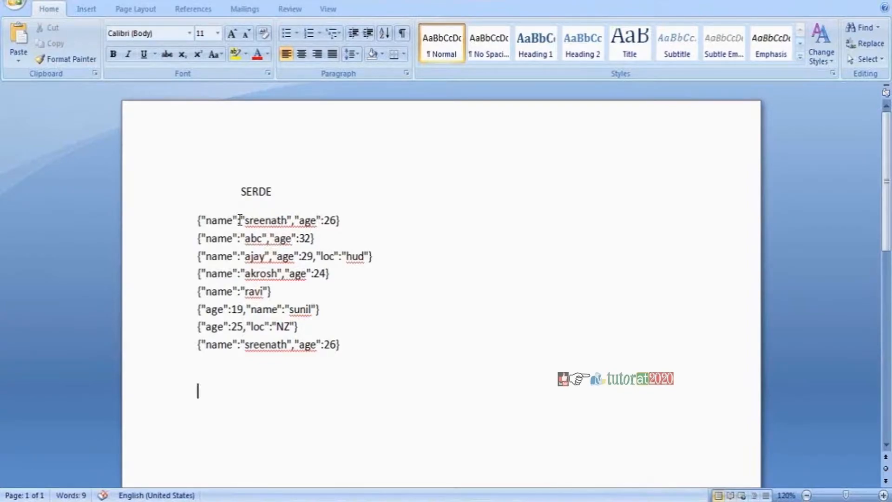
mouse_move(327, 252)
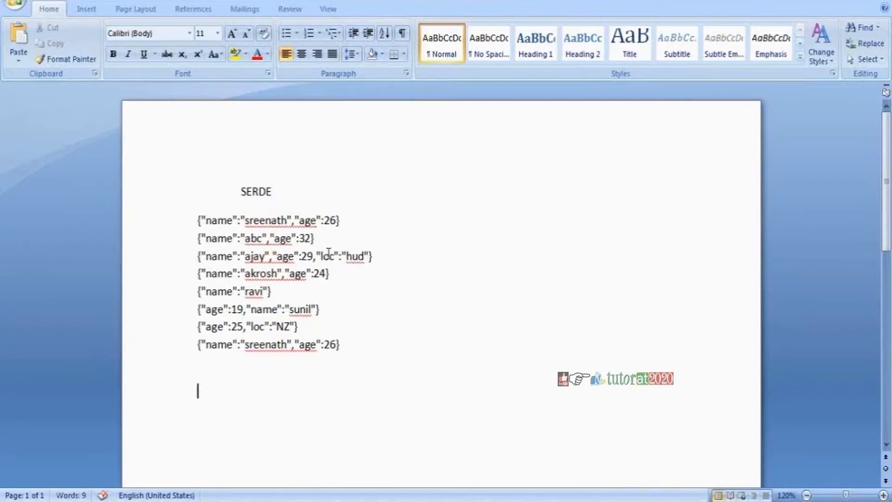
mouse_move(309, 288)
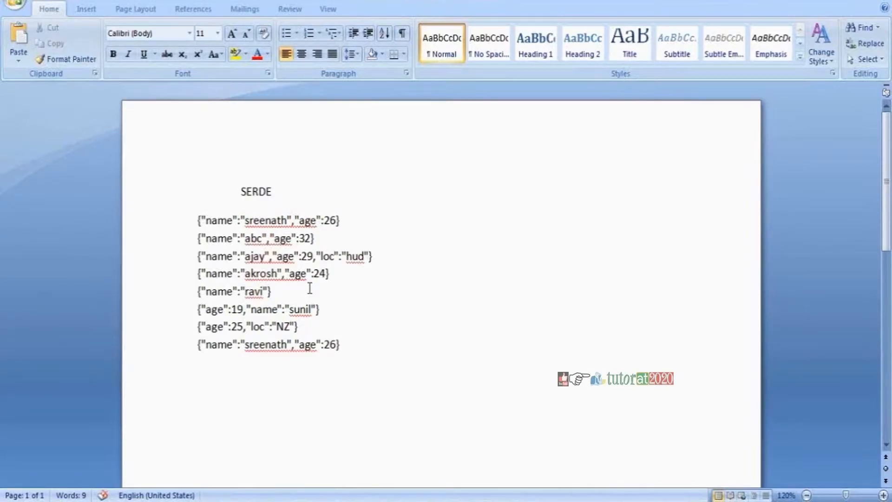
Write the Create table outline with columns age int, name string, loc.
text(ce)
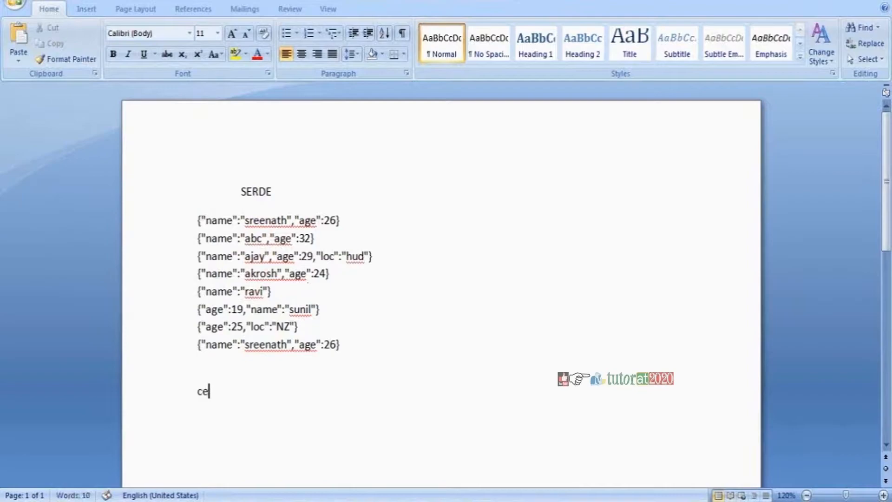
text(Create t)
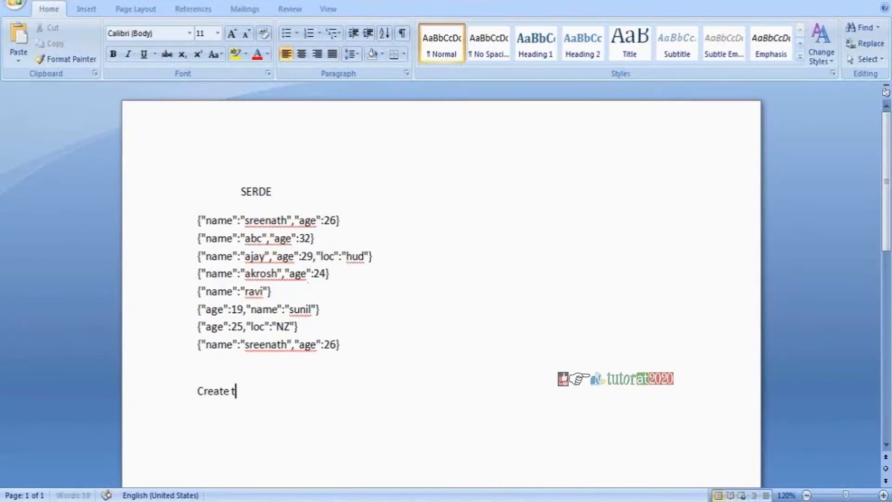
text(able ...)
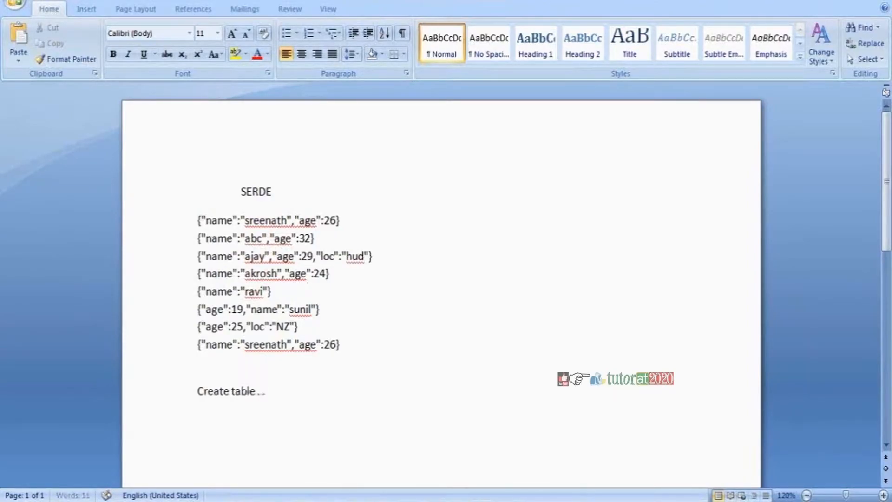
text(( co)
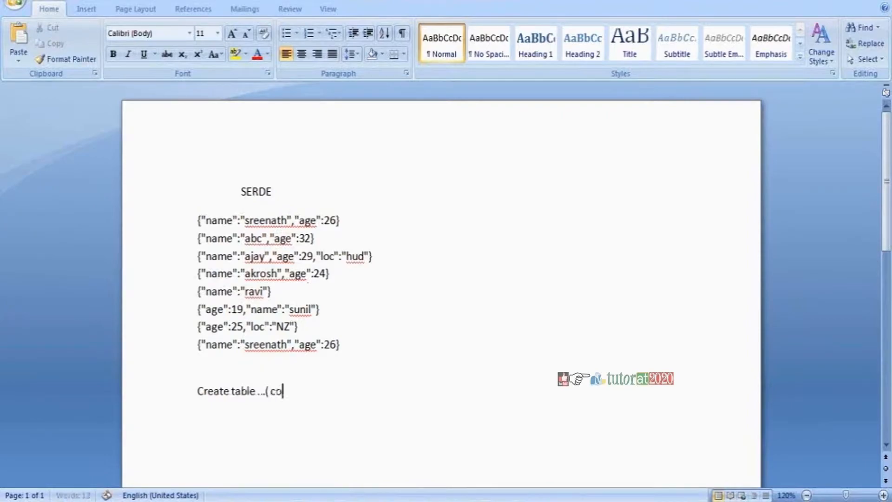
key(BackSpace)
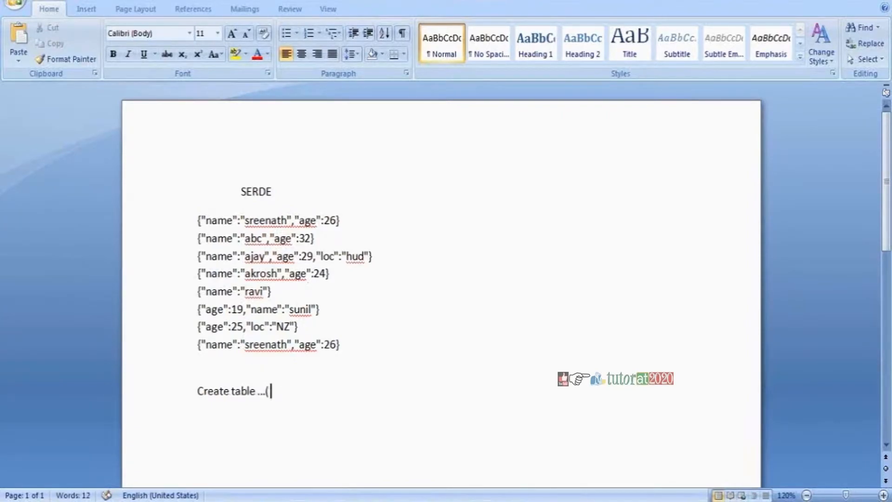
text(na)
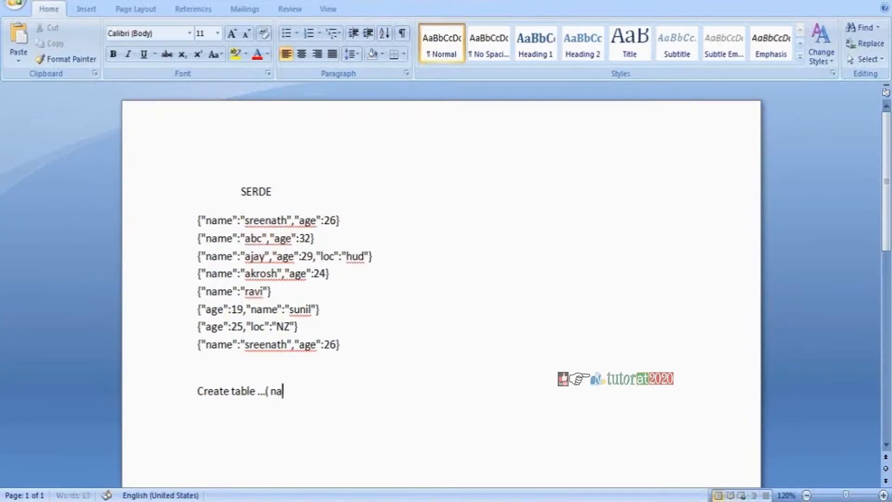
key(Backspace)
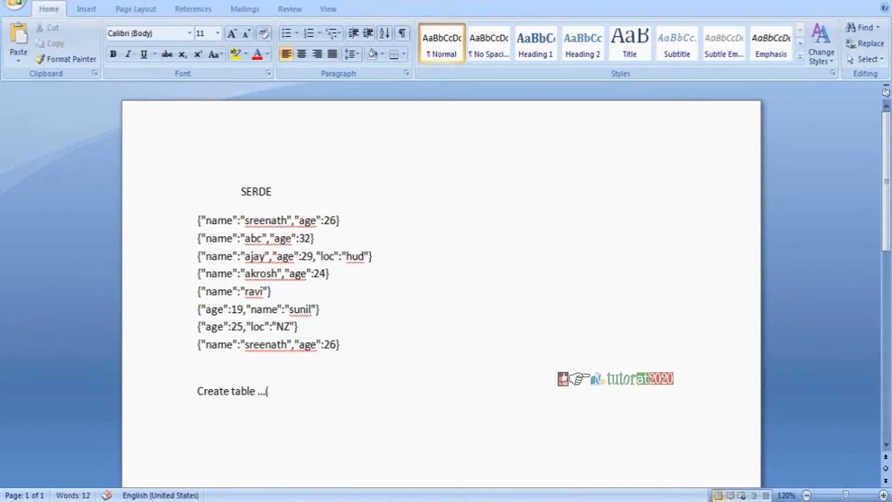
text(a)
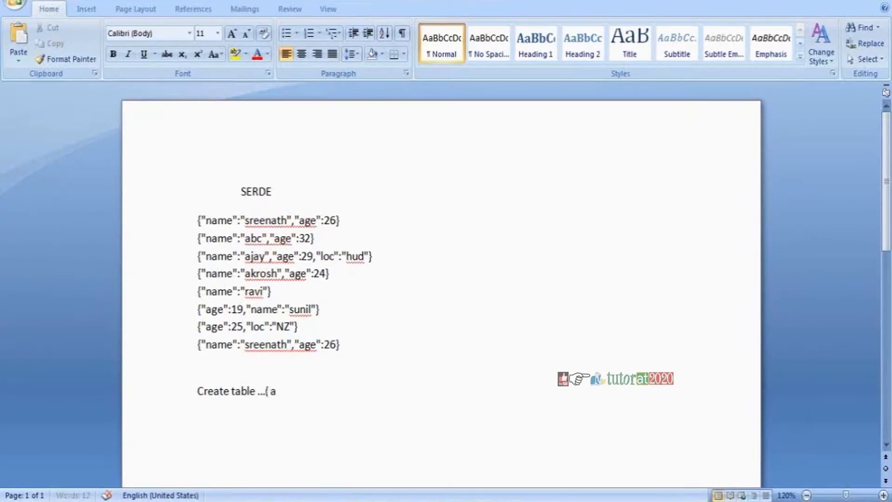
text(ge int)
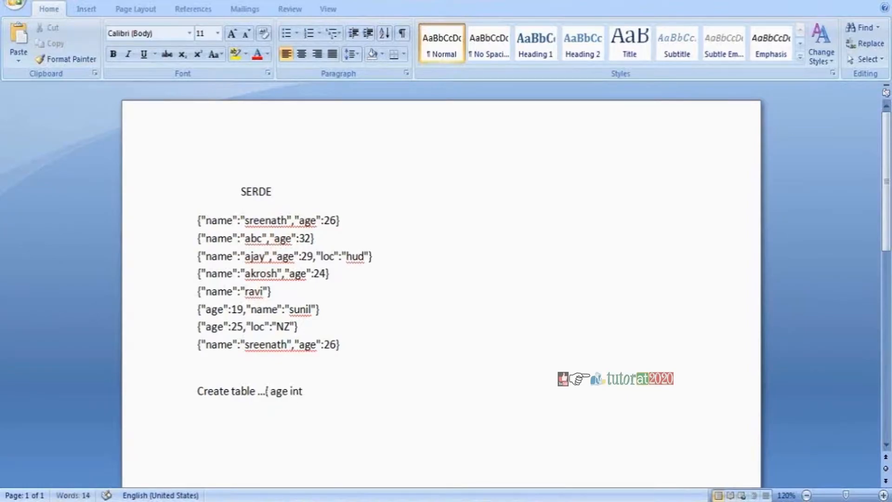
text(,name stri)
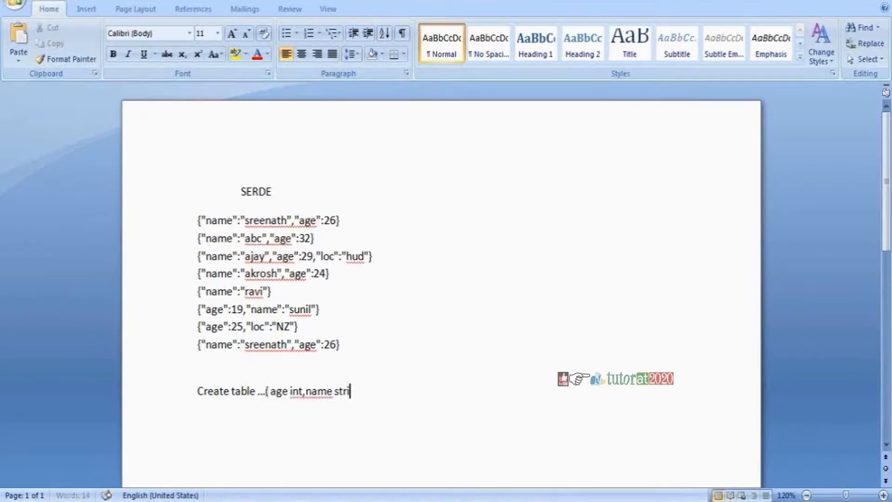
text(ng,loc string))
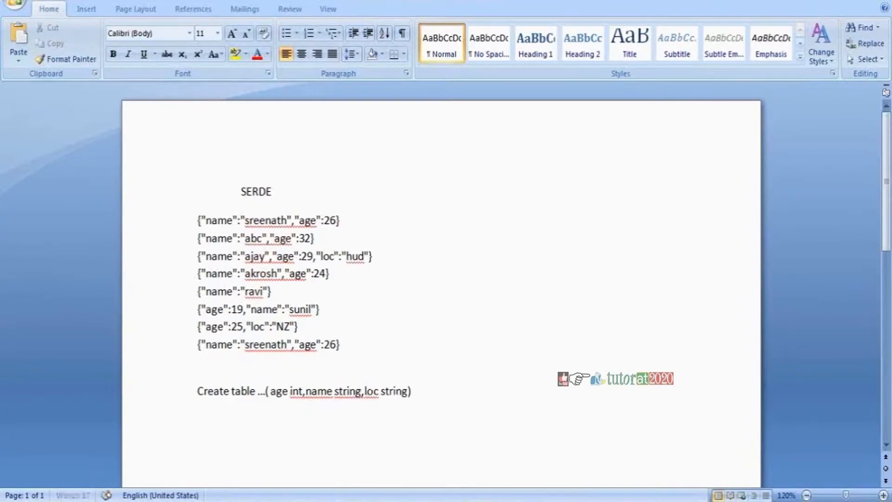
Finish the outline with a row format serde clause ending in a semicolon.
text(row format)
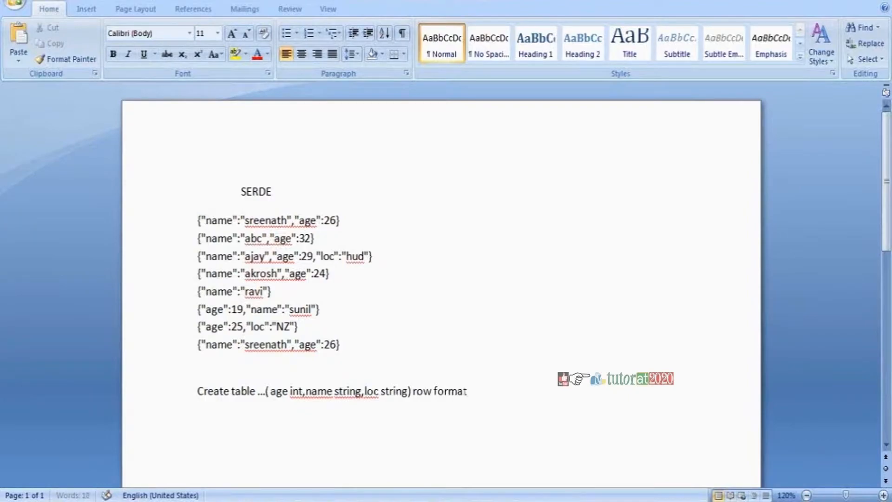
text(....)
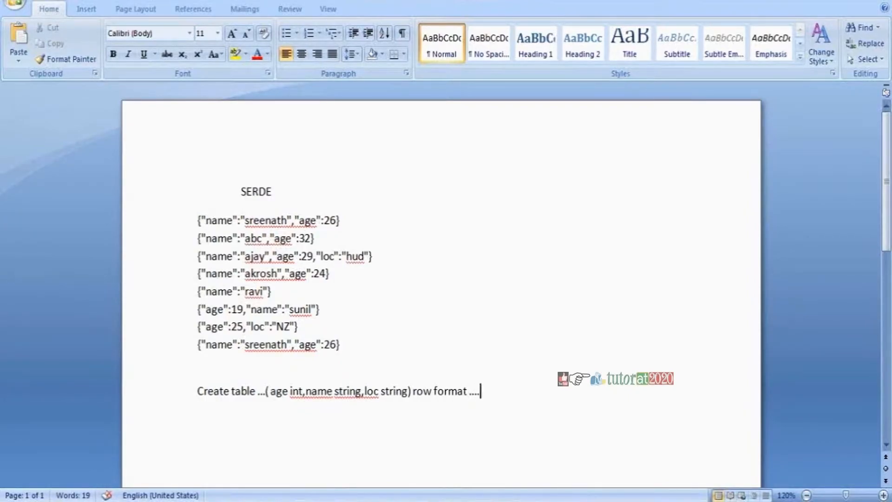
text(ders)
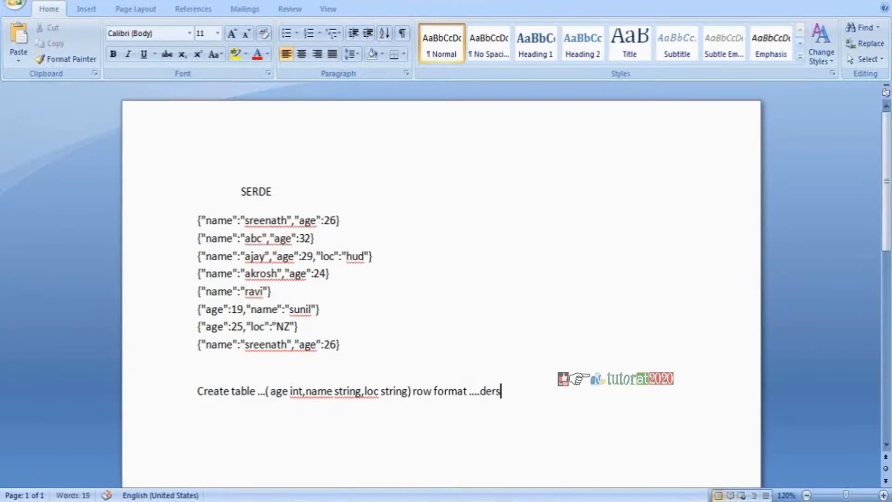
key(Backspace)
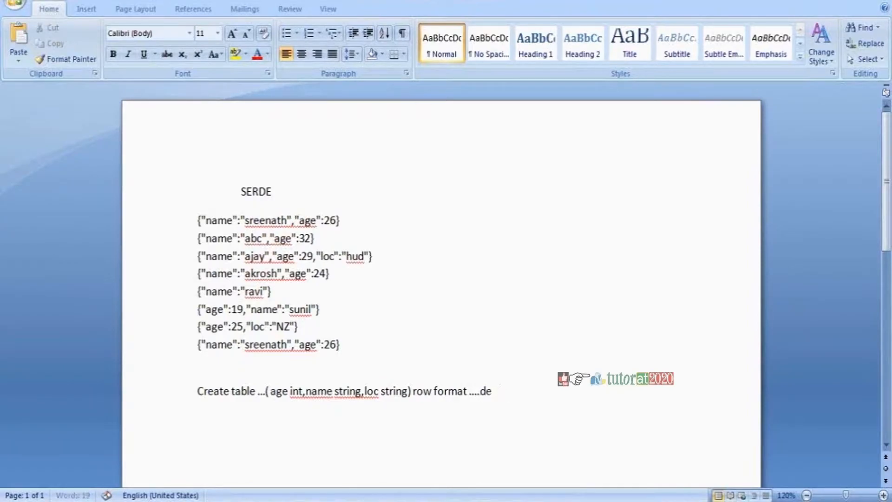
text(serde)
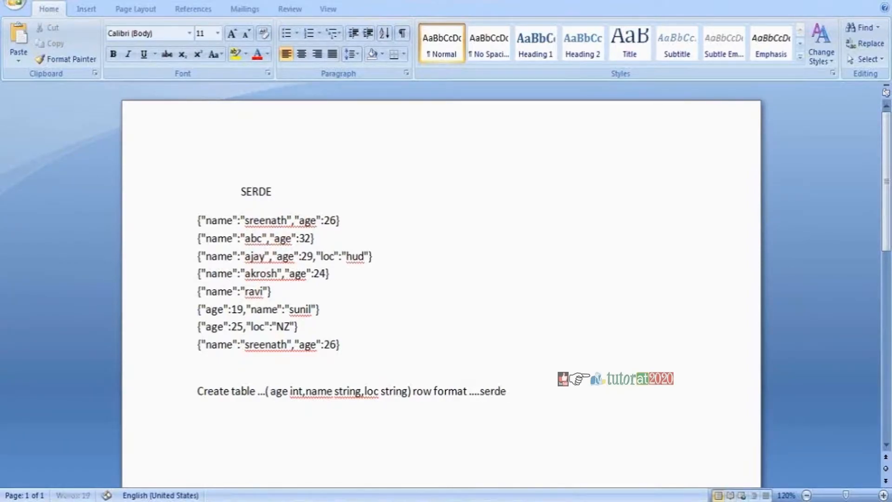
text(...)
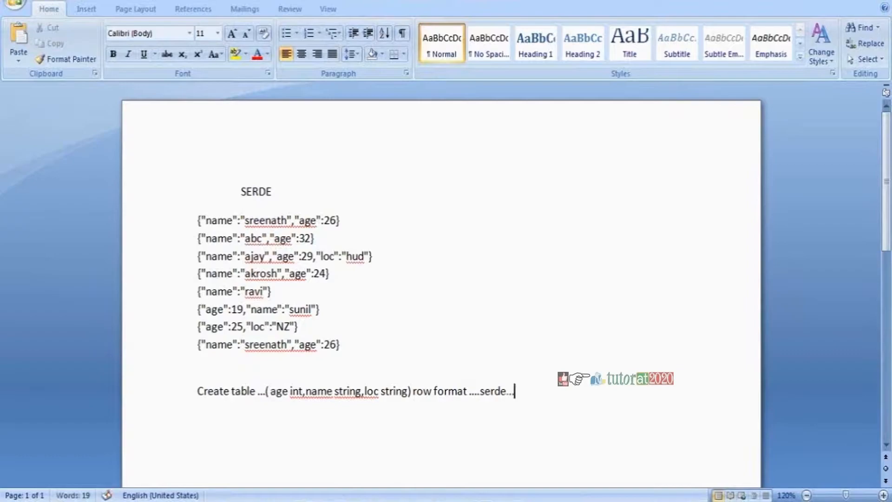
text(;)
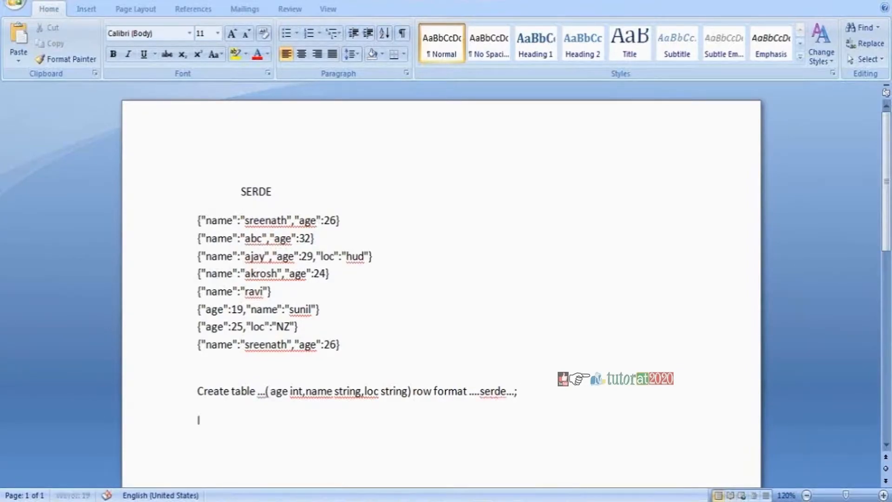
text(Load data.........)
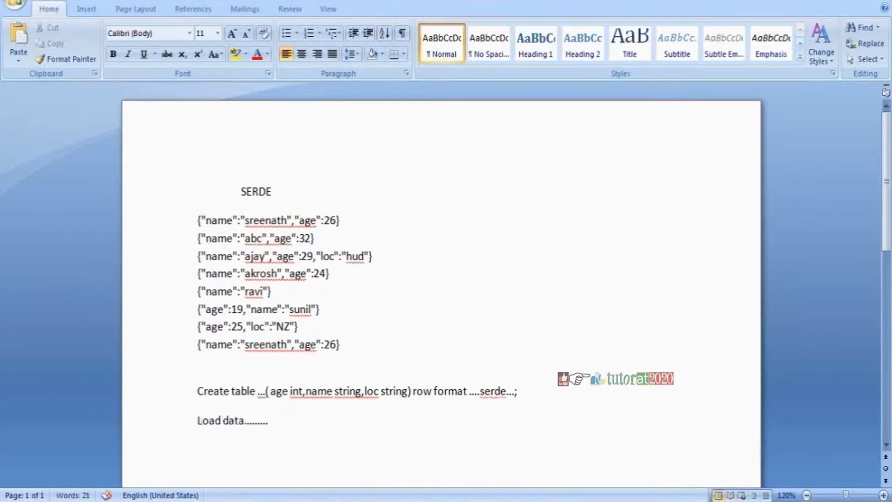
click(268, 421)
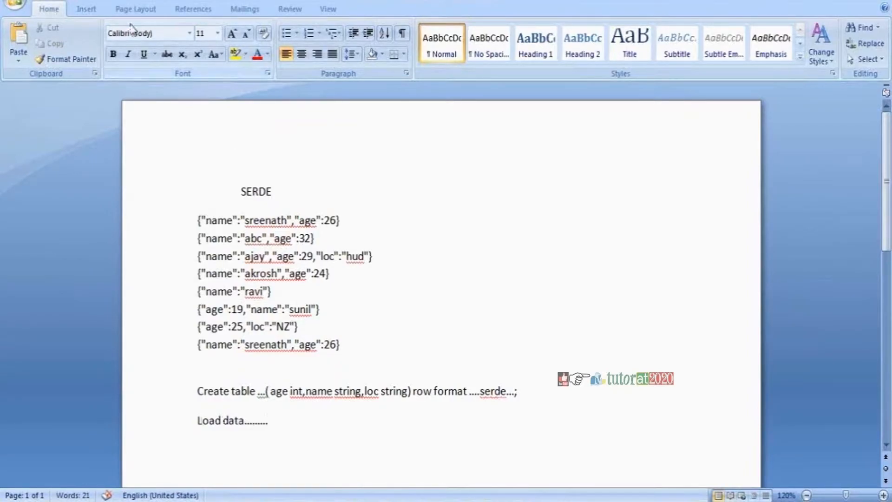
mouse_move(110, 6)
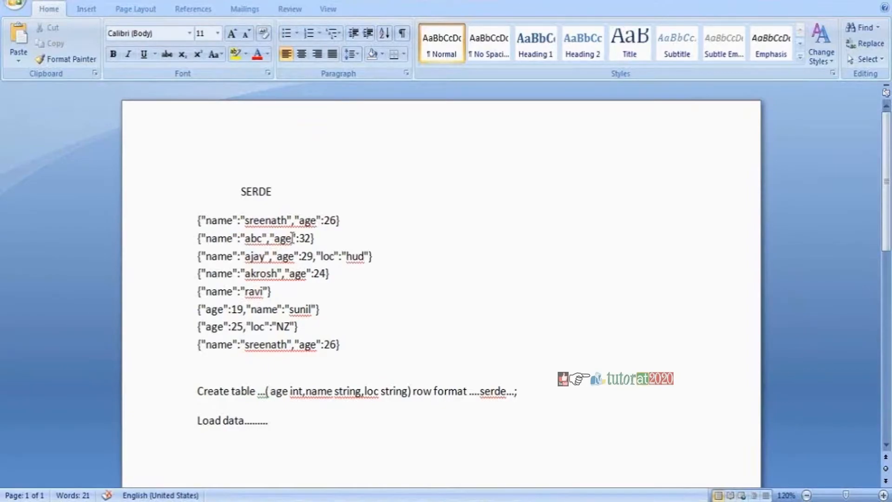
mouse_move(278, 391)
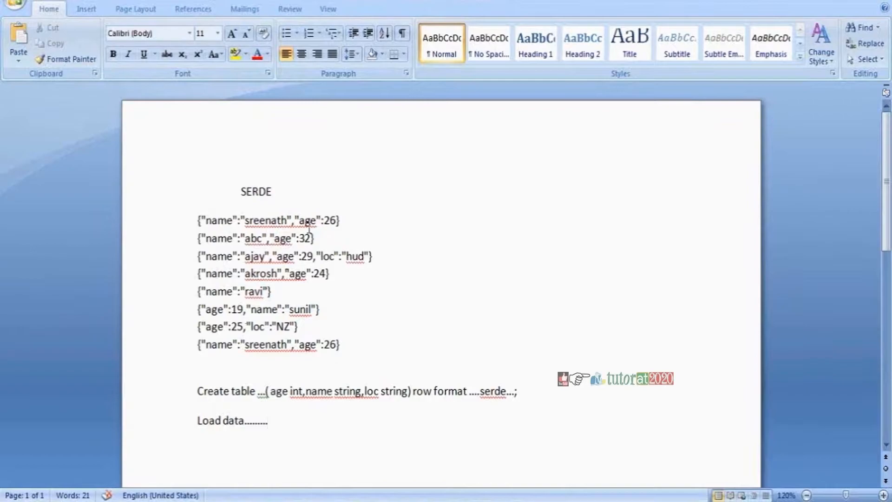
click(268, 421)
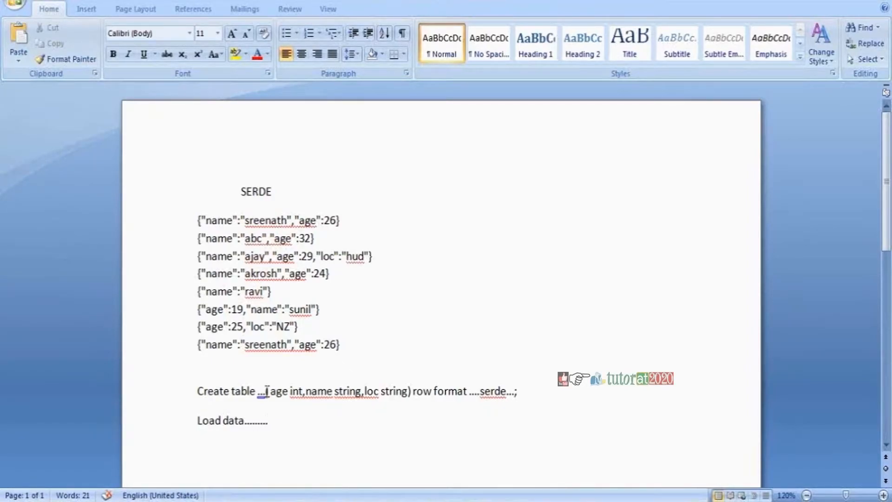
click(268, 420)
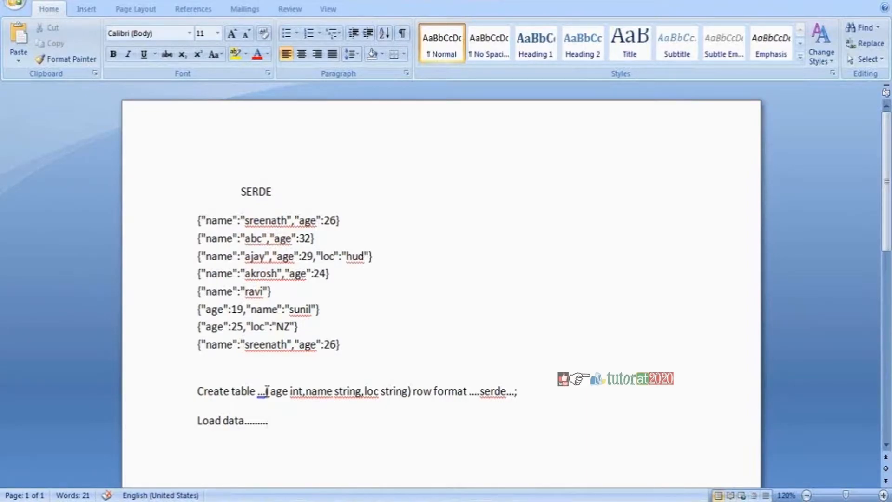
click(268, 420)
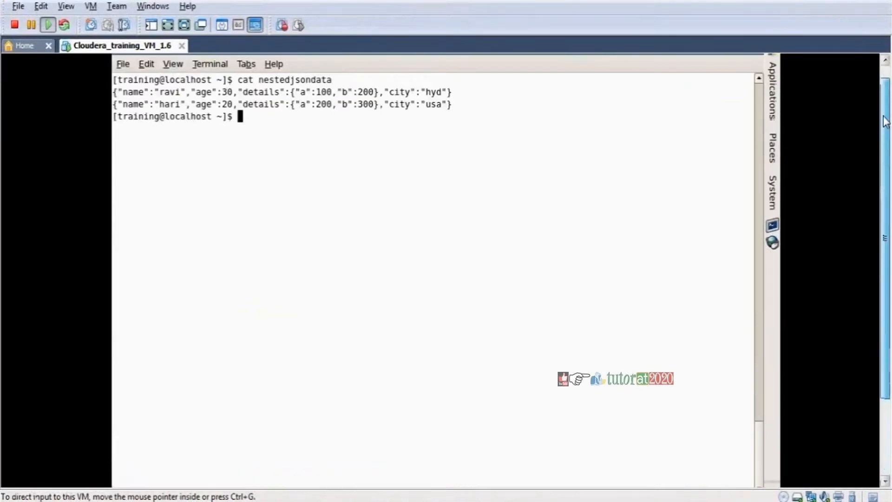
Display jsondata and jsondata2 with cat and highlight the record with age before name.
text(cat)
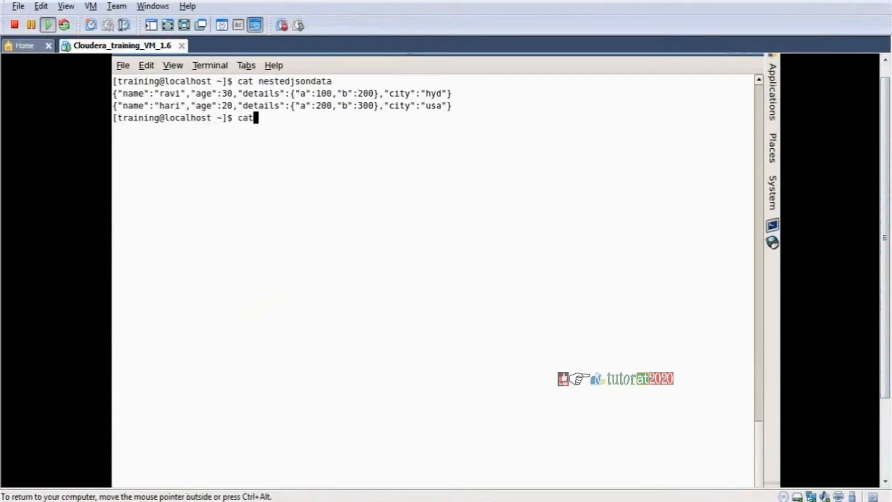
text(jsondata)
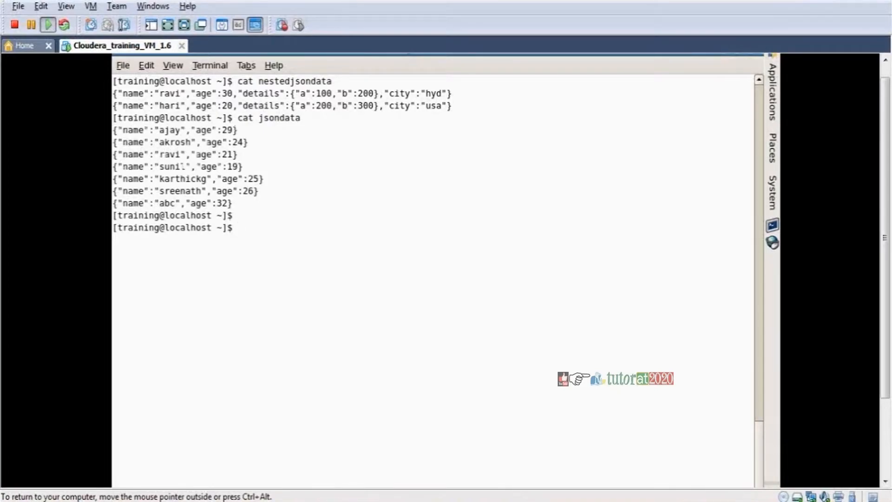
text(cat)
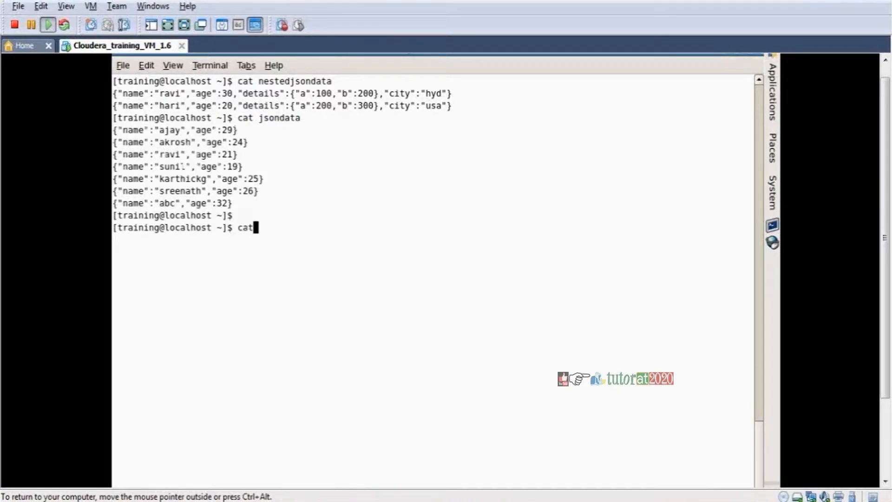
text(jsondata2)
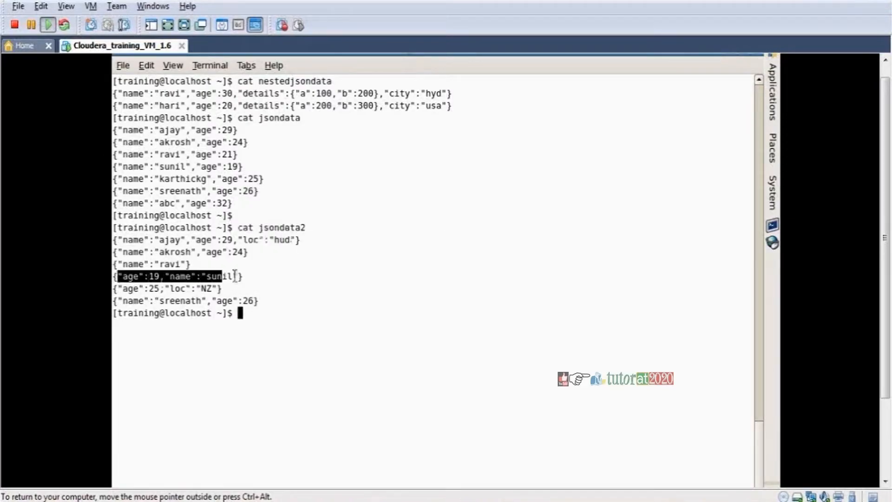
double_click(130, 288)
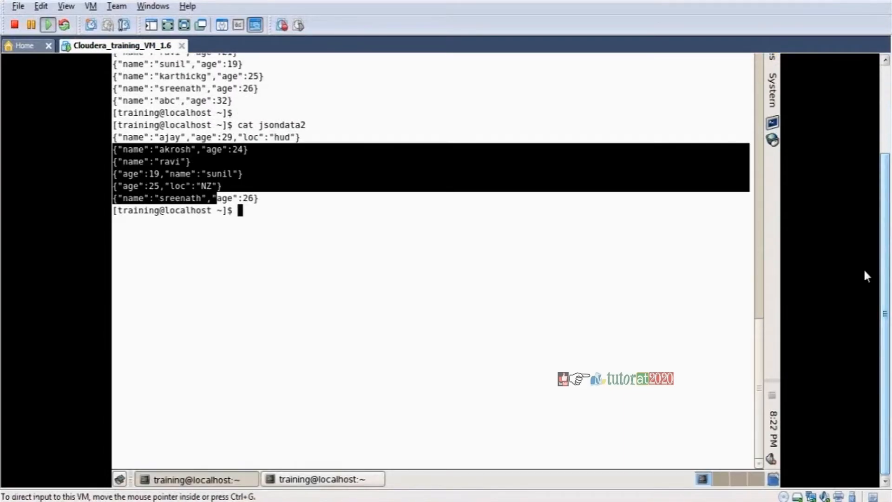
mouse_move(234, 479)
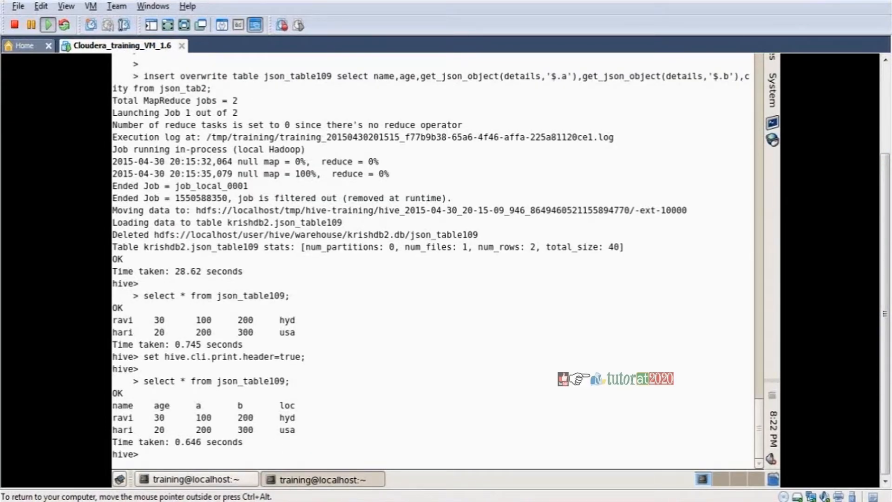
Run show functions; at the hive> prompt to list available functions.
text(show)
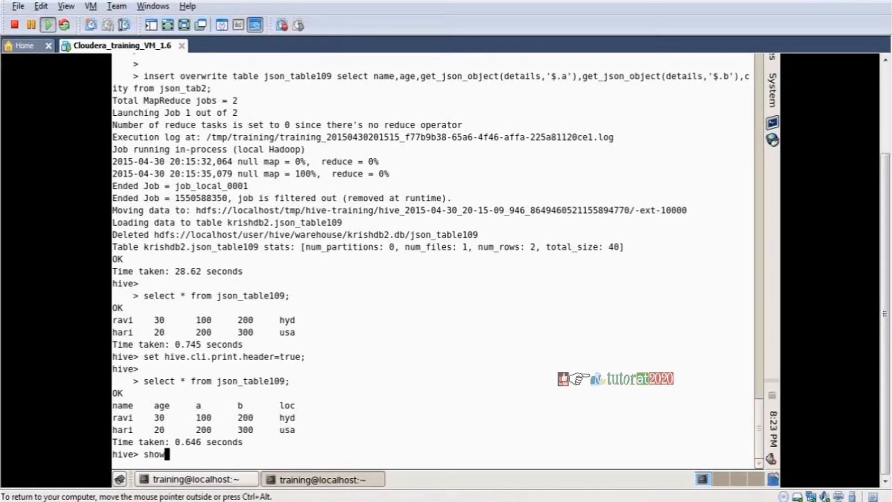
text(func)
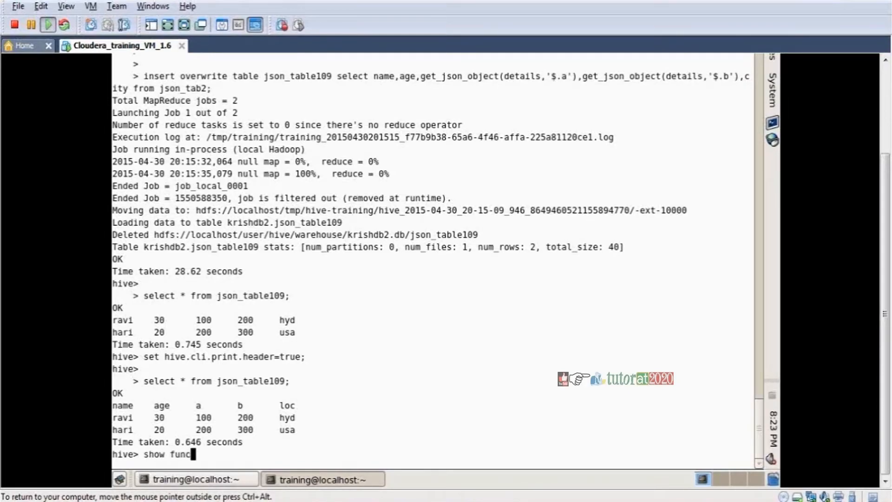
text(tions)
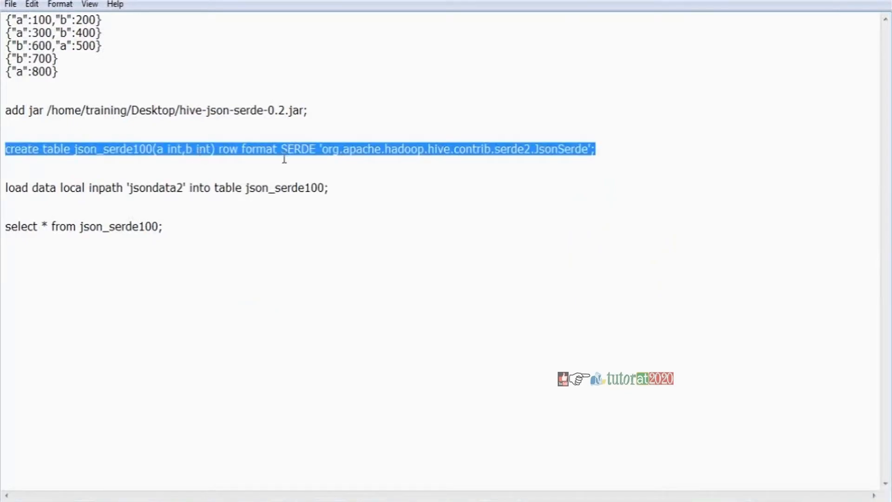
Confirm hive-json-serde-0.2.jar on the VM desktop matches the path in the notes.
click(283, 149)
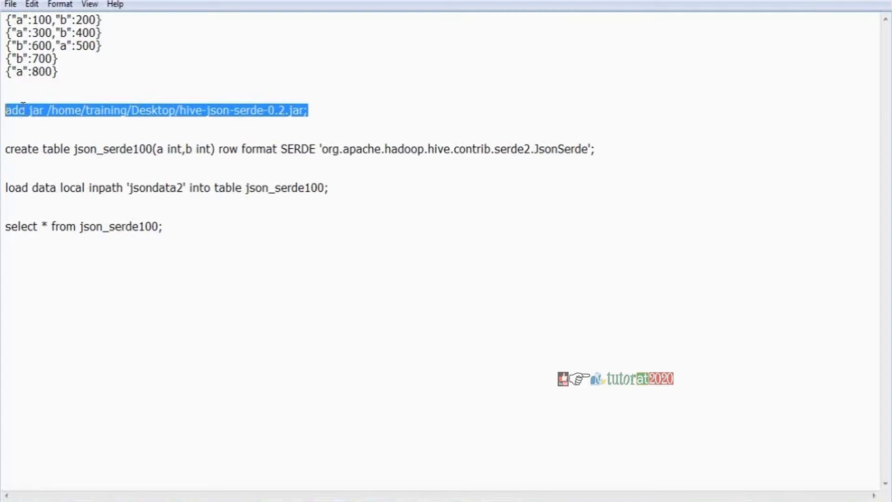
click(183, 109)
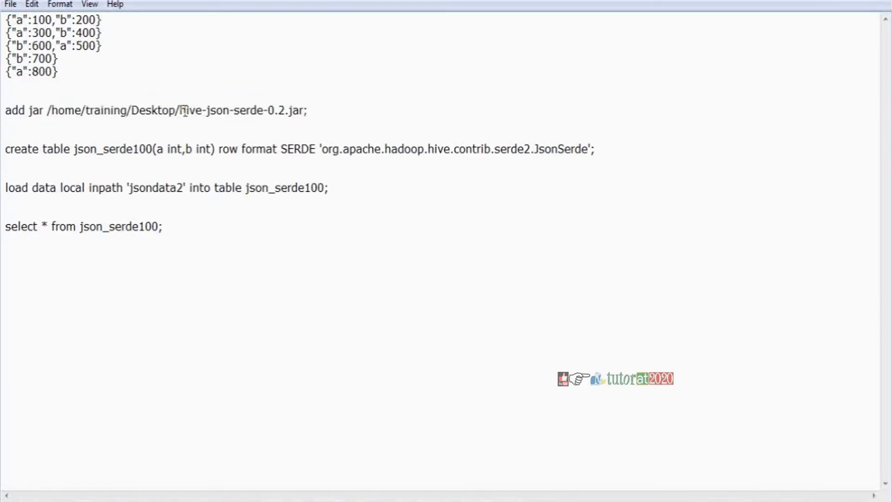
drag(186, 111, 257, 111)
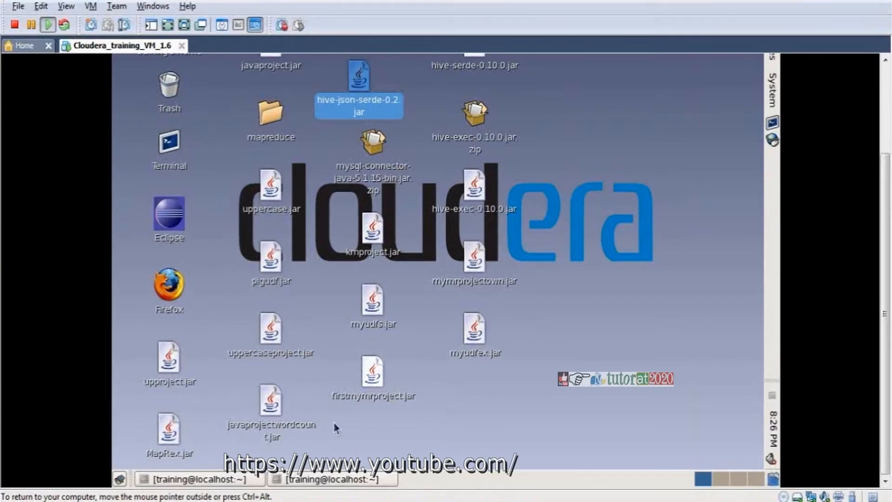
click(330, 479)
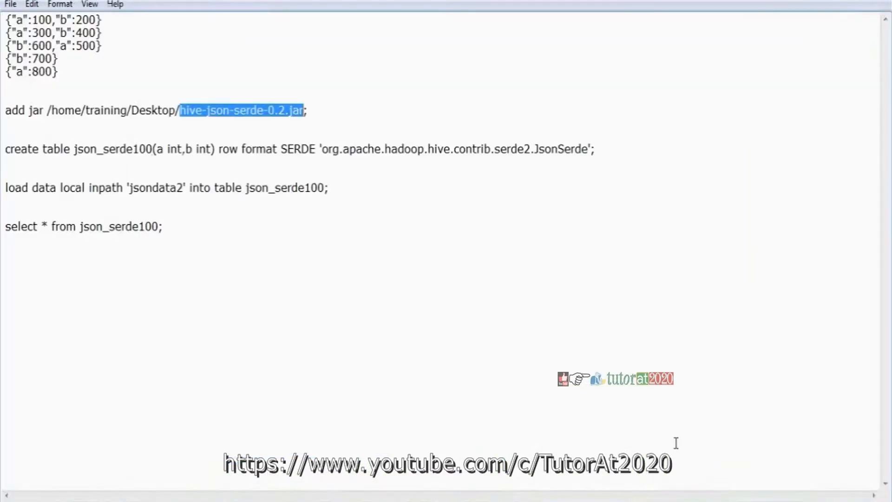
Select the whole add jar command line in Notepad for copying.
click(26, 110)
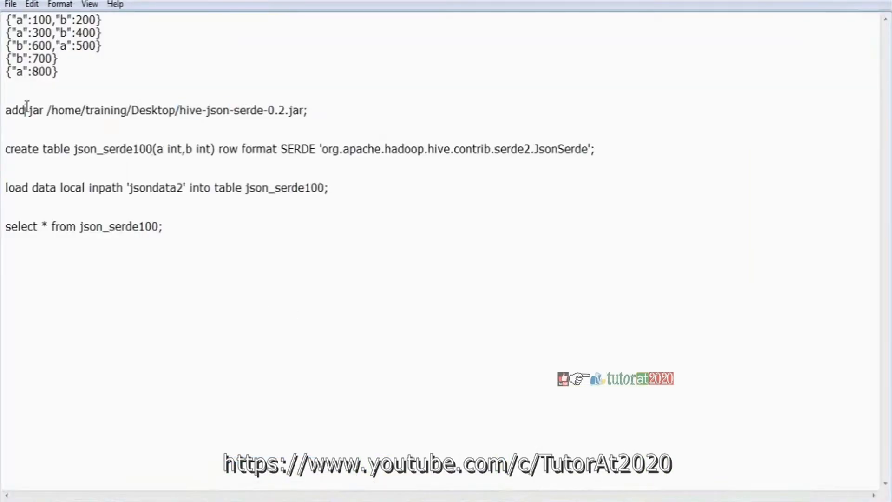
double_click(15, 110)
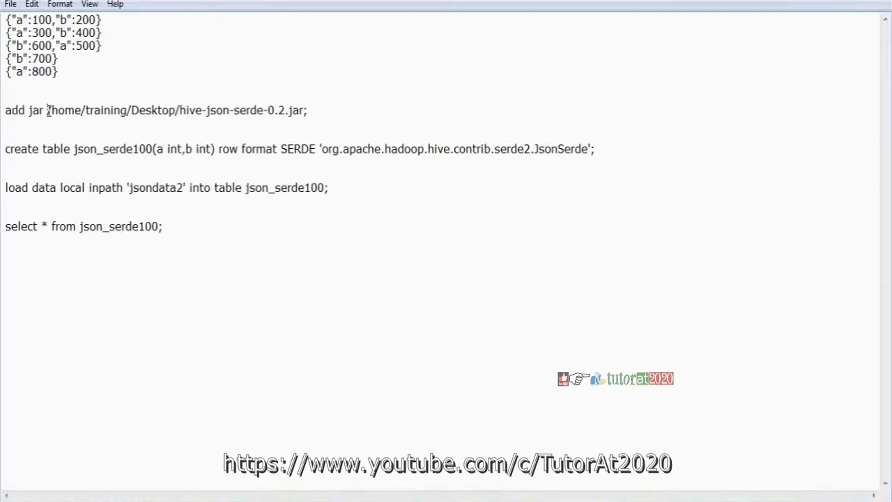
drag(46, 111, 158, 111)
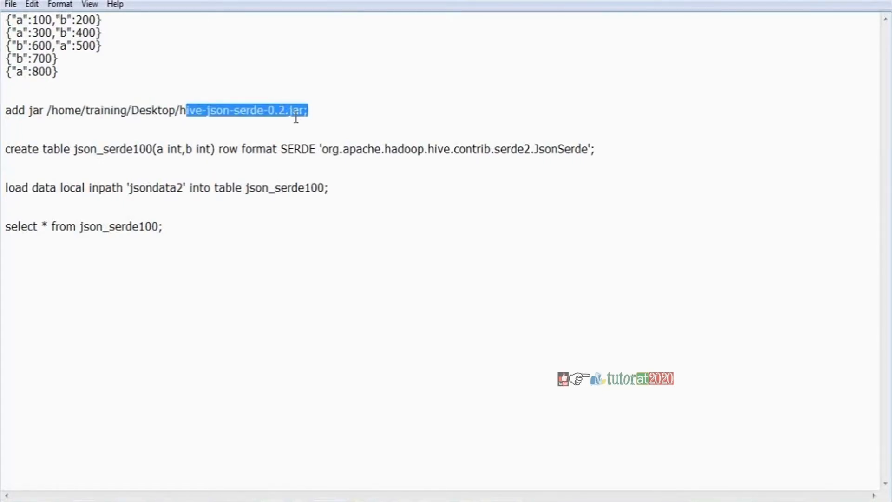
click(326, 110)
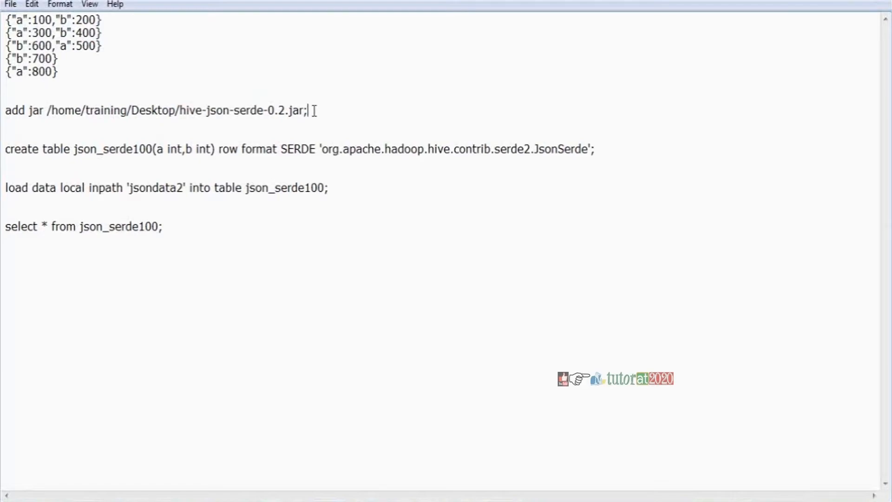
triple_click(156, 110)
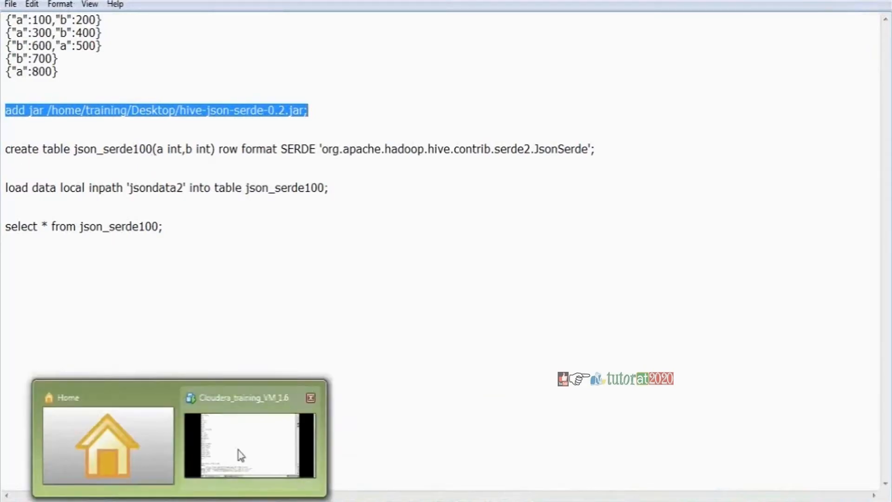
Start create table json_serde_ex( at the Hive prompt in the Cloudera VM.
click(249, 447)
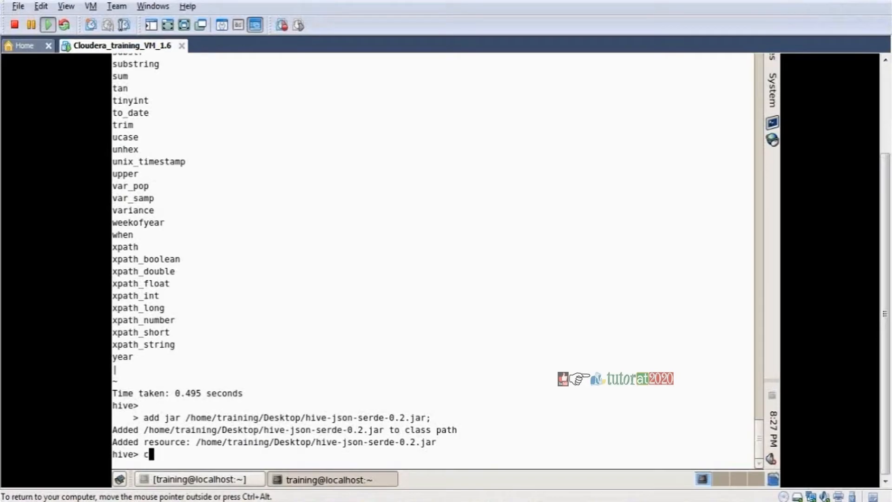
text(reate tab)
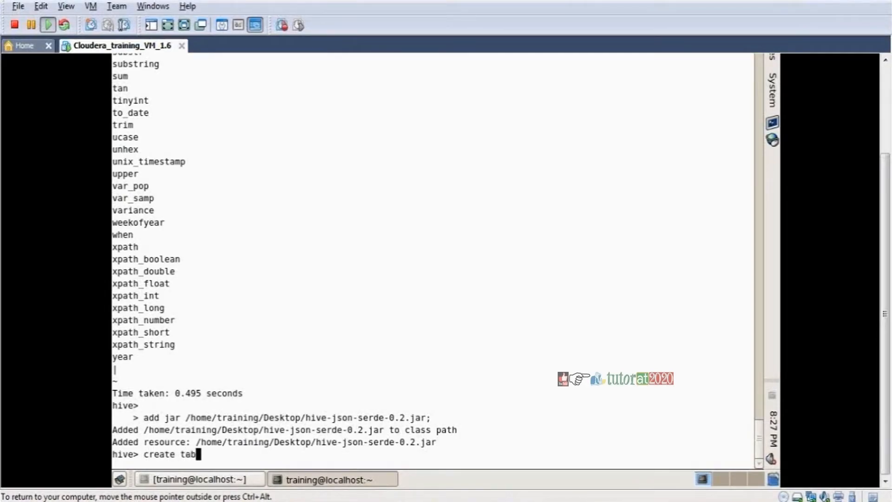
text(le j)
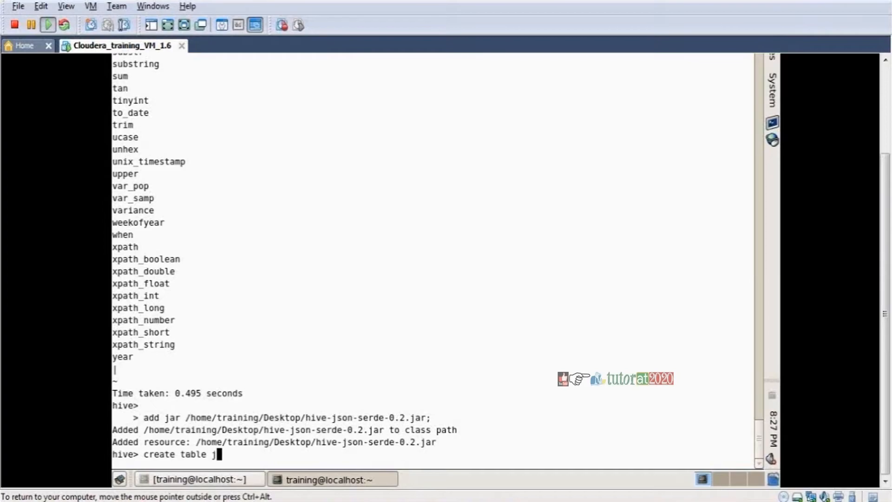
text(son)
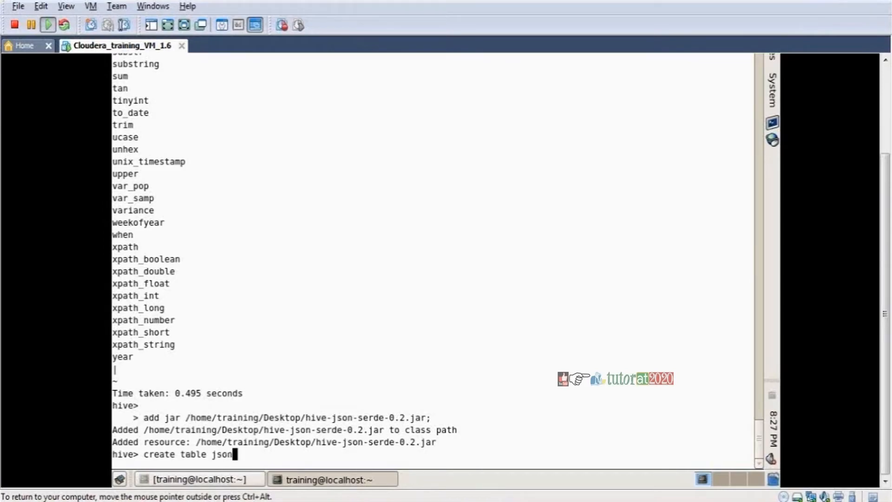
text(_serde)
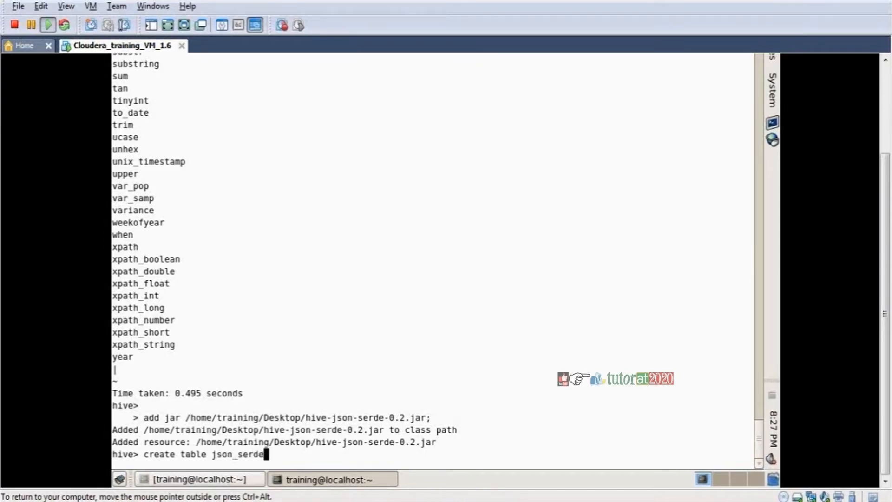
text(_ex9)
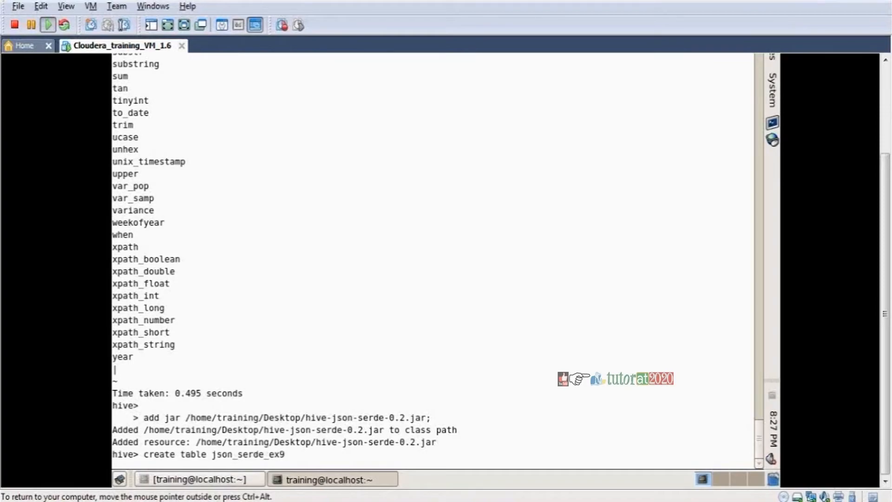
text(()
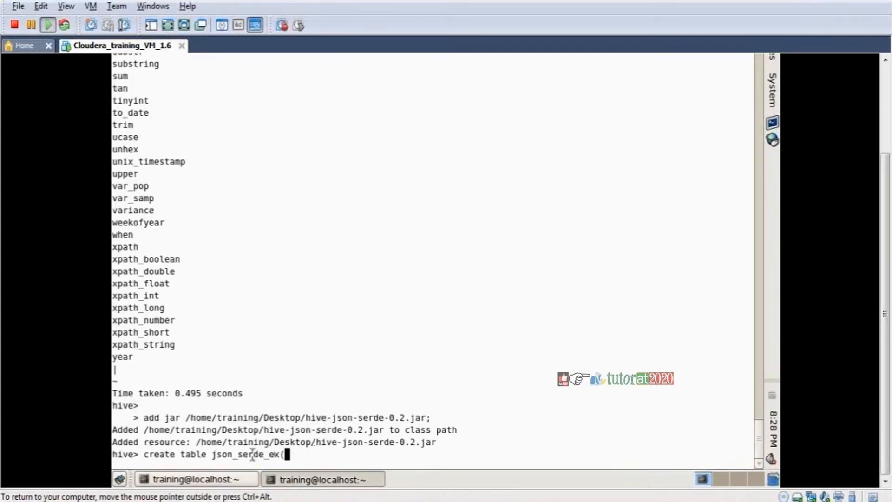
mouse_move(197, 479)
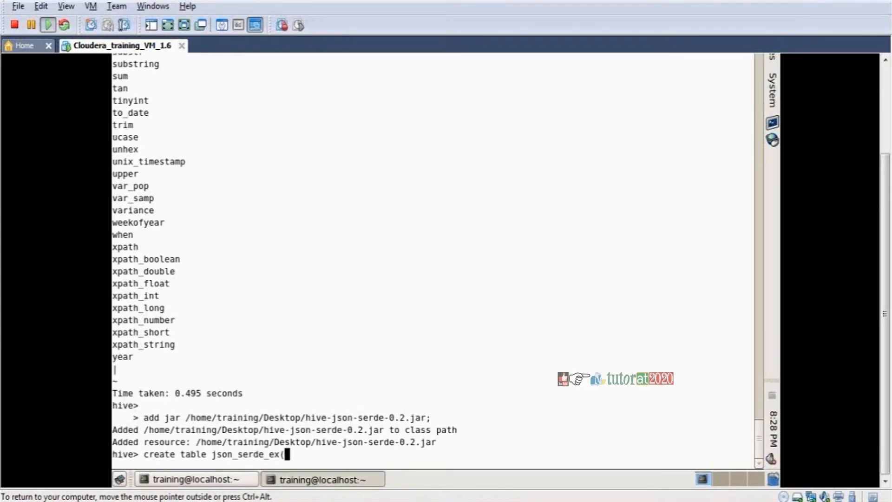
Add columns name string, age int, loc string and row format SERDE '.
text(name)
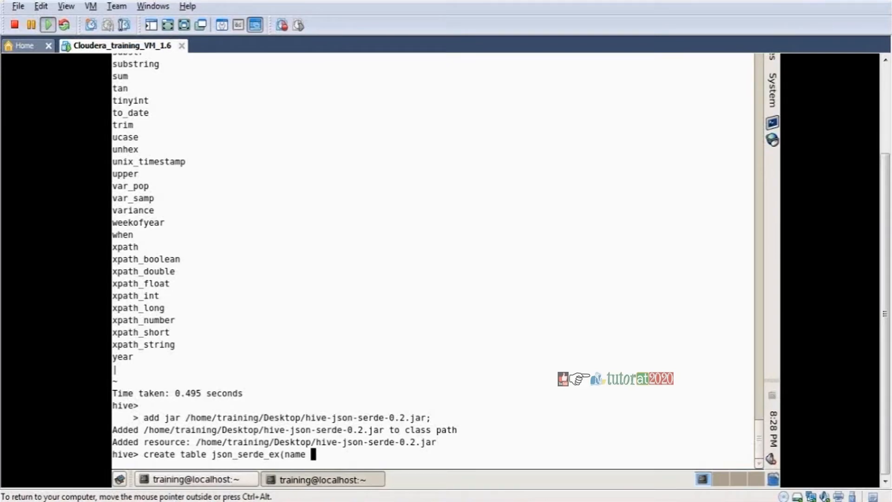
text(string,a)
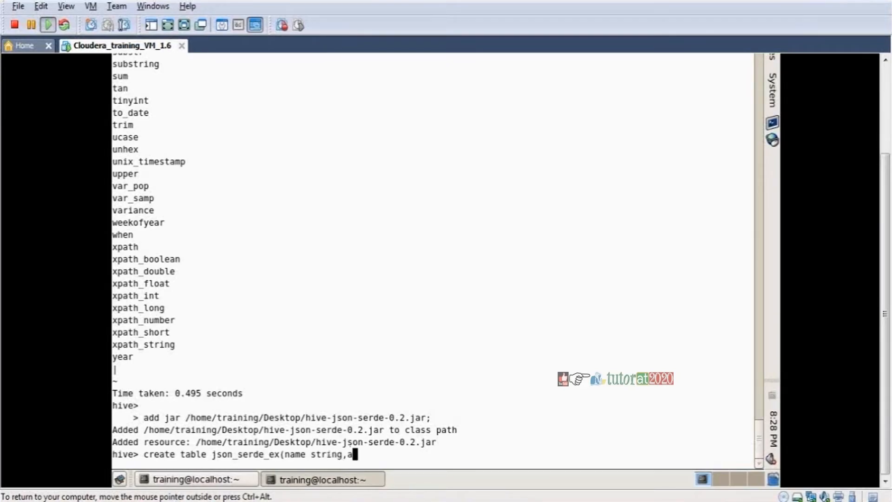
text(ge int,)
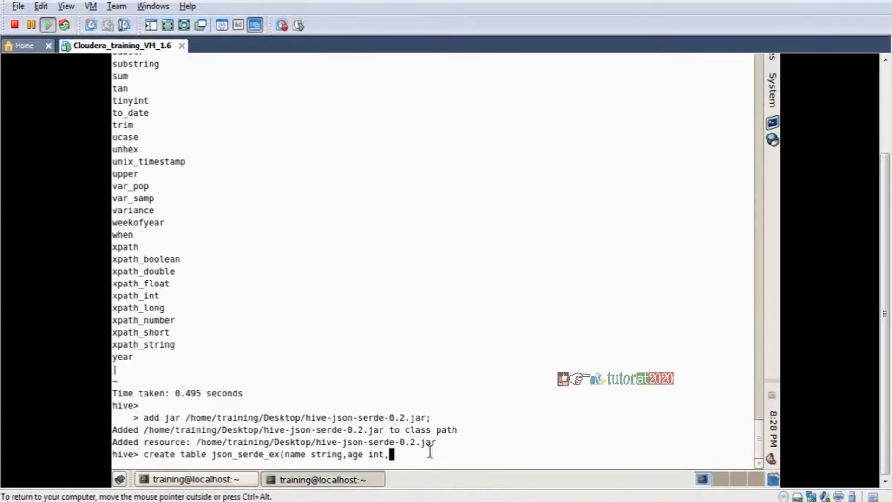
text(loc st)
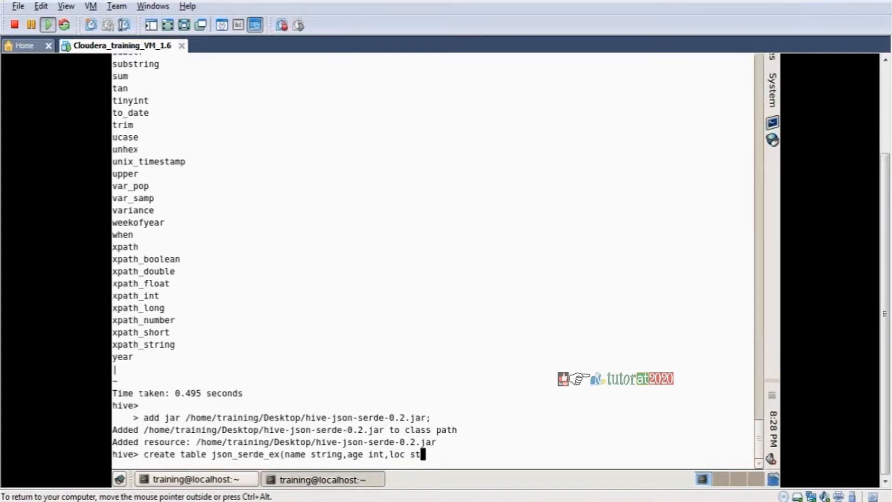
text(ring))
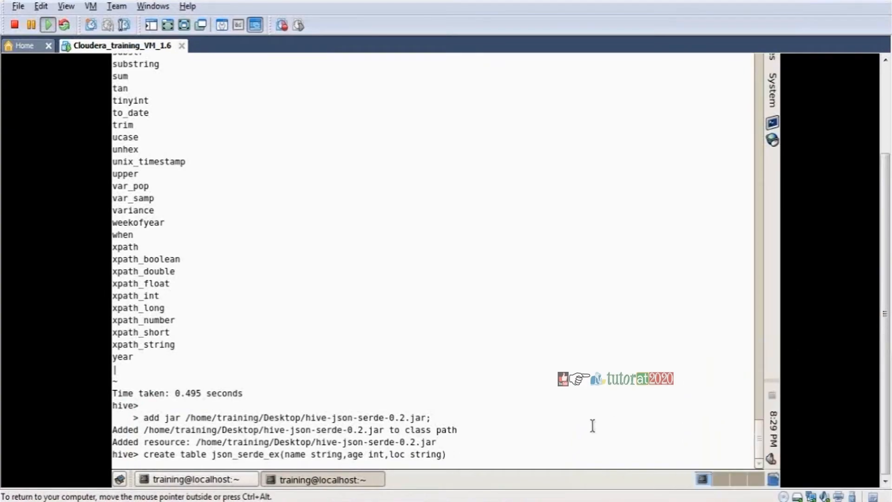
text(row)
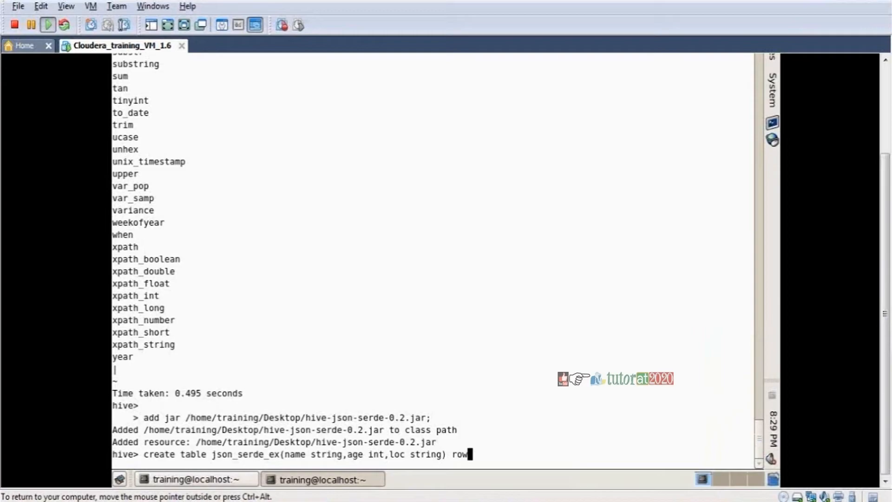
text(format)
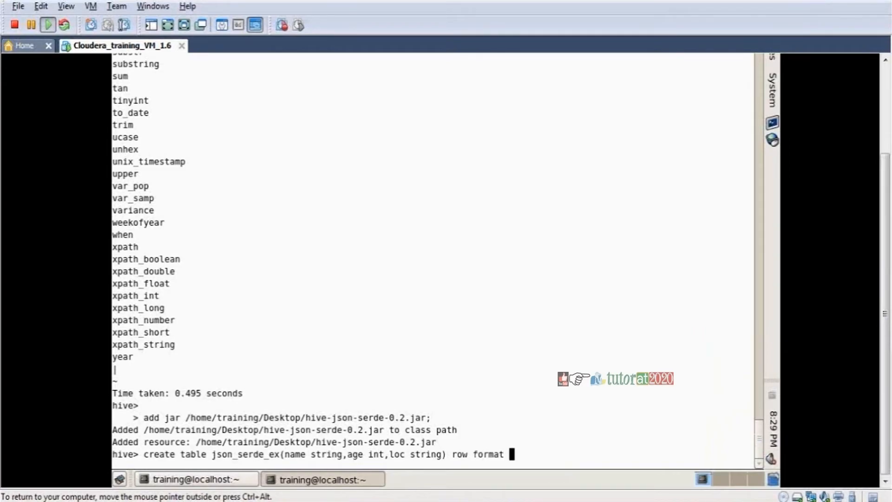
text(SERDE)
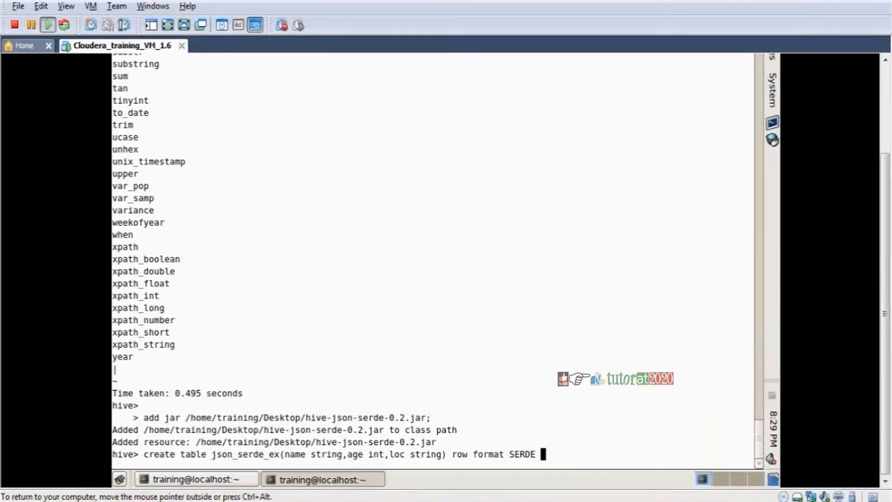
text(')
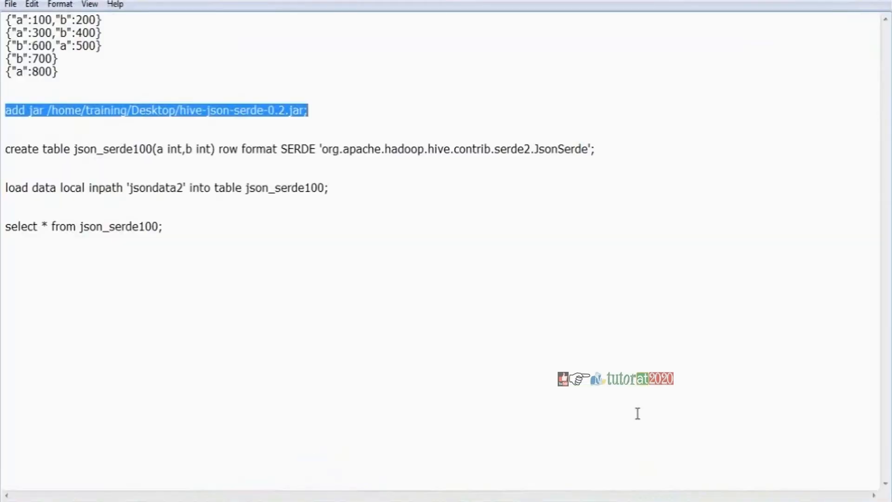
Select the org.apache.hadoop.hive.contrib.serde2.JsonSerde' class name in Notepad to copy.
click(324, 149)
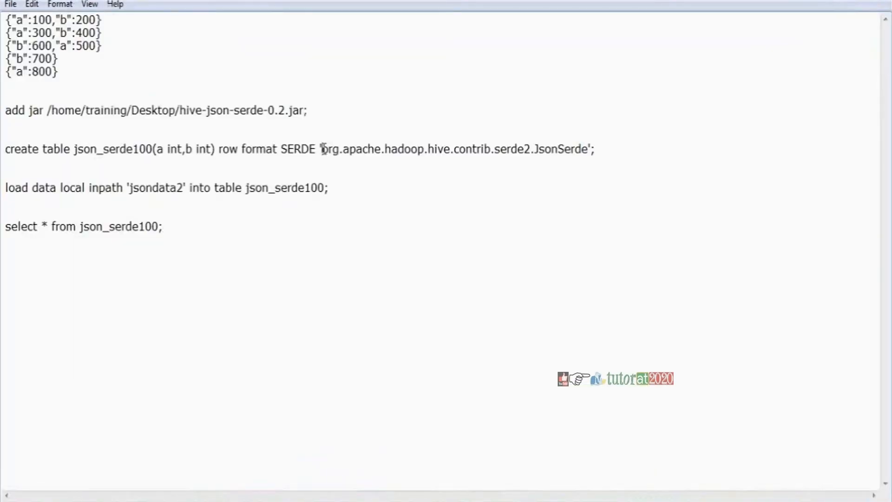
drag(323, 148, 544, 148)
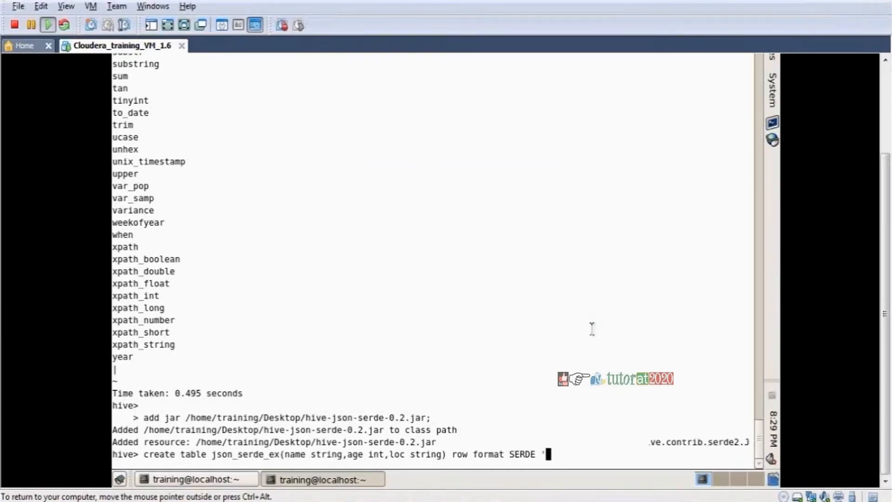
Complete the statement with the JsonSerde class name, run it, then restart hive after the crash.
text(org.apache.hadoop.hive.contrib.serde2.JsonSerde';)
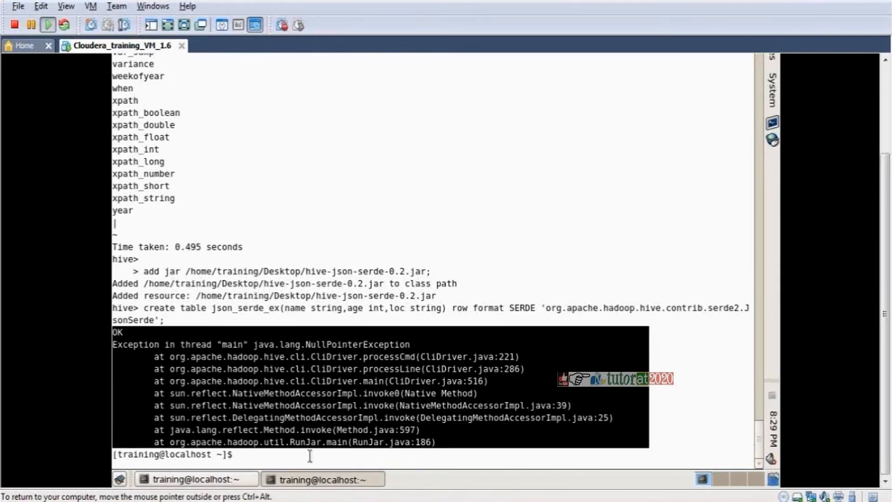
text(.hive)
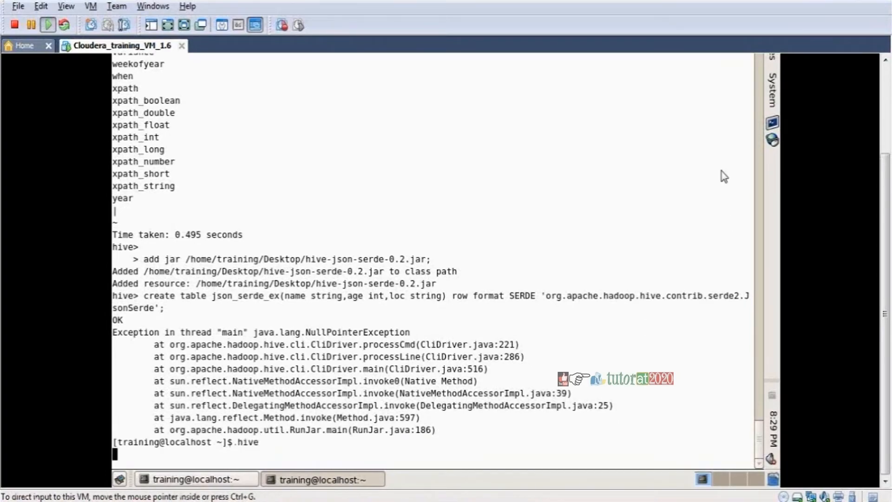
mouse_move(734, 133)
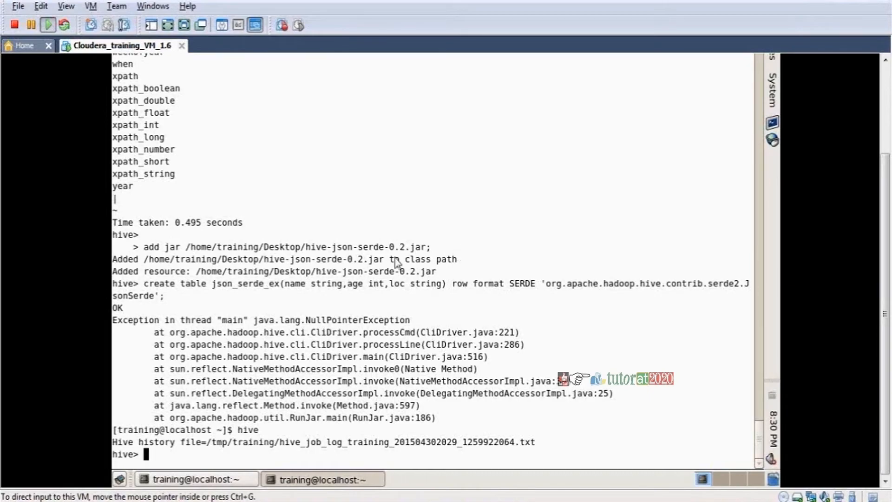
Switch to krishdb2, re-run the create table and add jar commands, and begin a load statement.
text(use k)
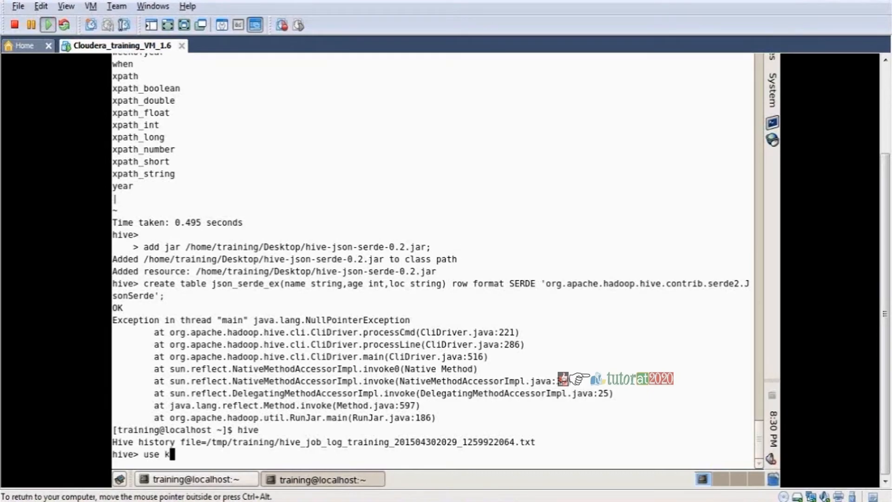
text(rishdb2;)
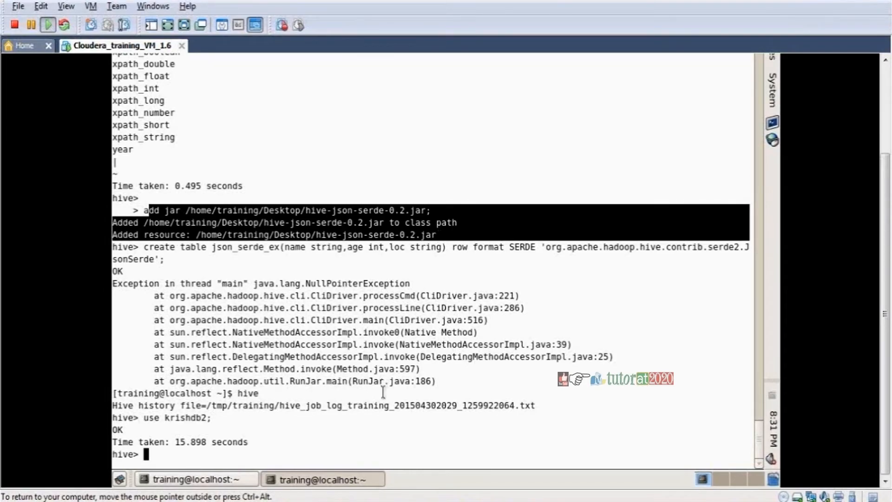
text(use krishdb2;)
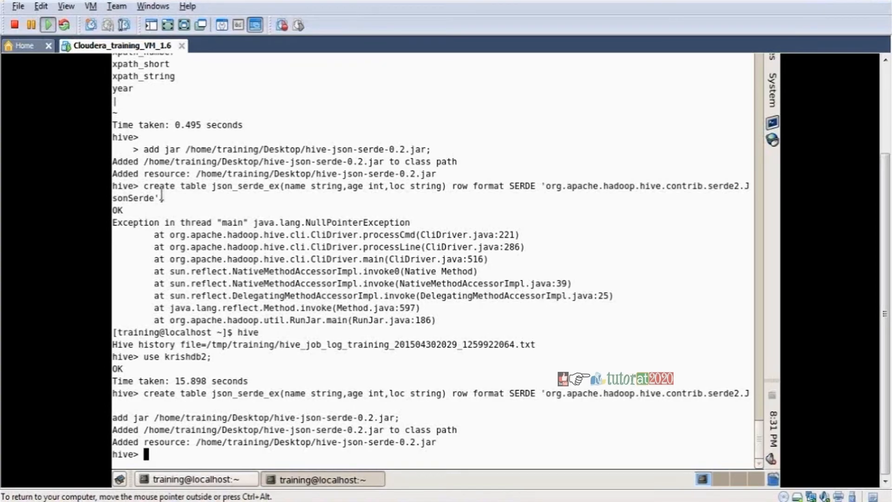
text(load data)
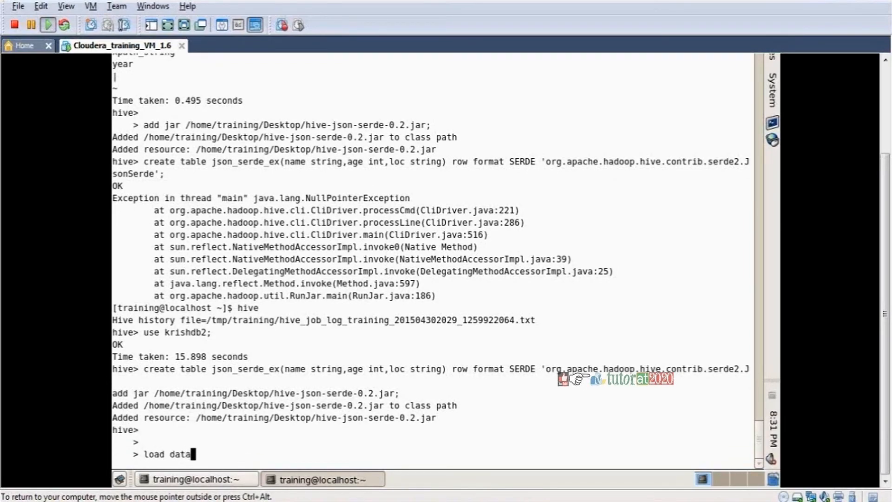
Load jsondata2 locally into table json_serde_ex, getting an OK result, and begin a select query.
text(local inpa)
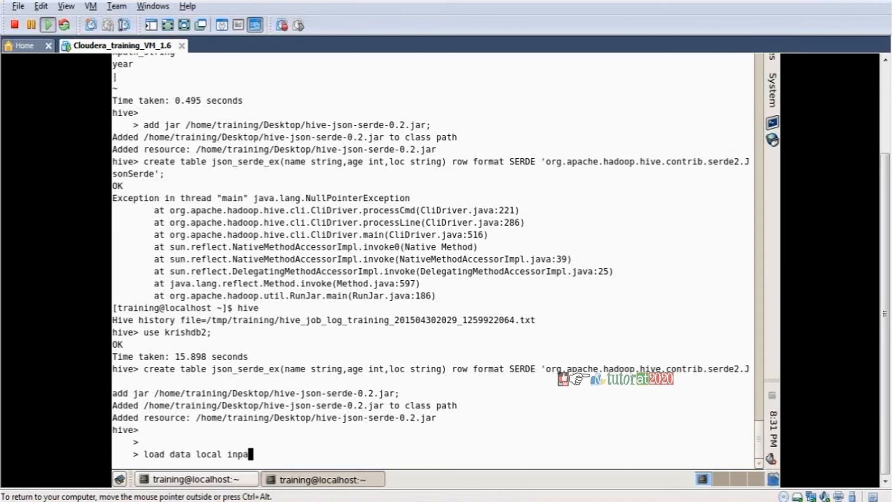
text(path ')
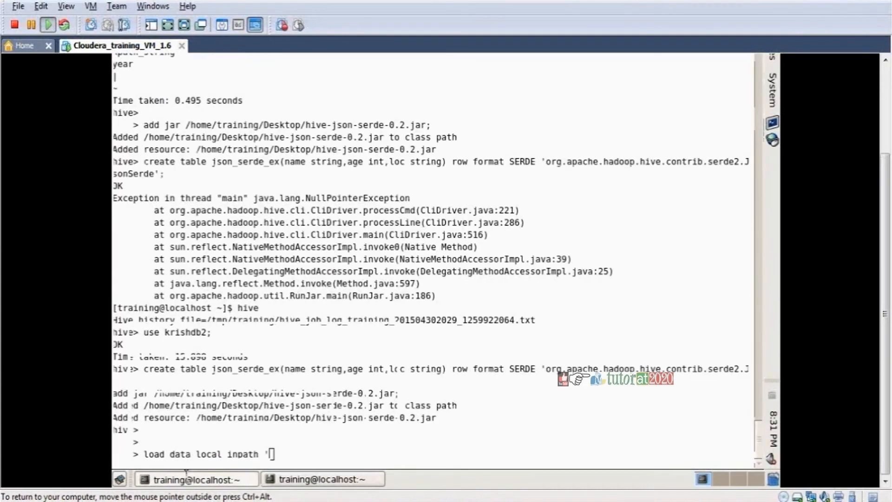
text(json)
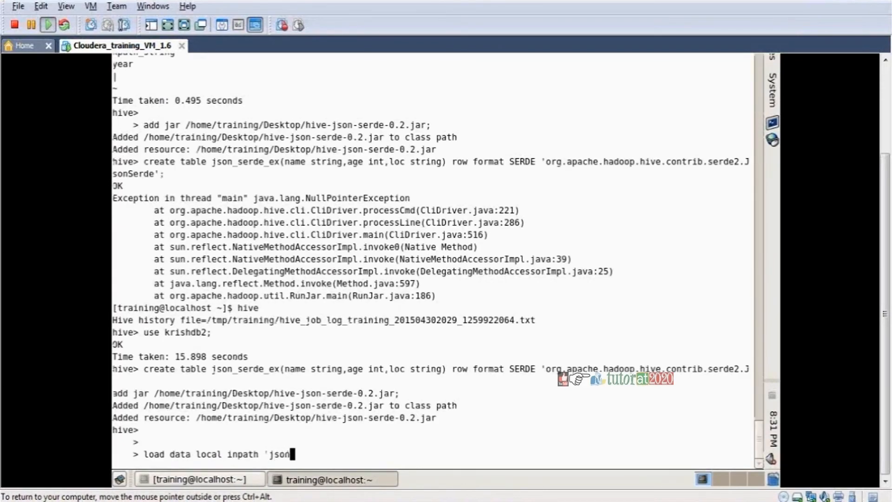
text(data2')
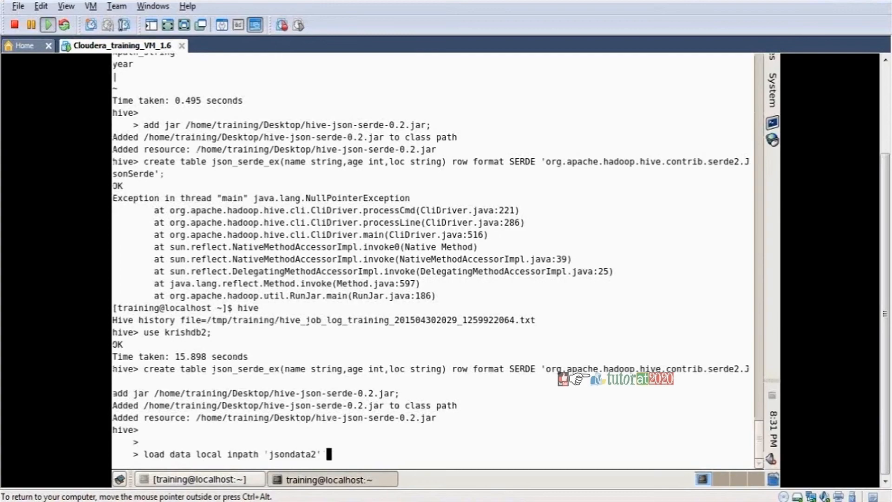
text(into table)
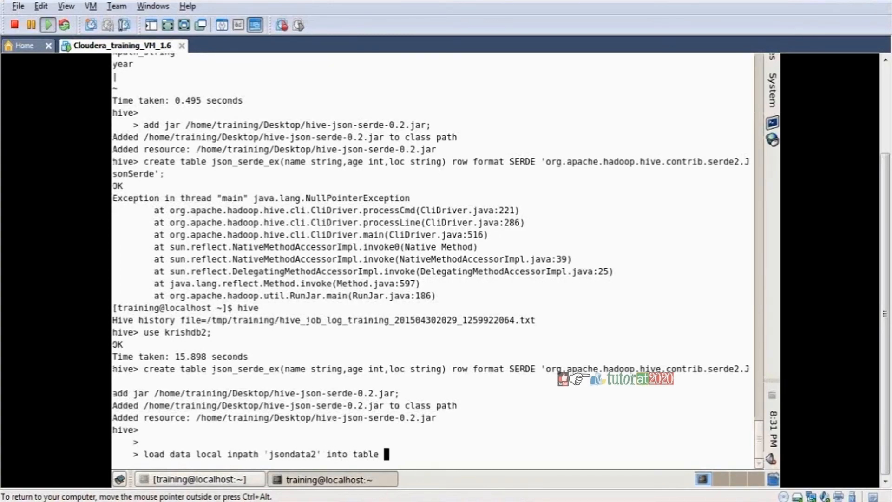
text(json)
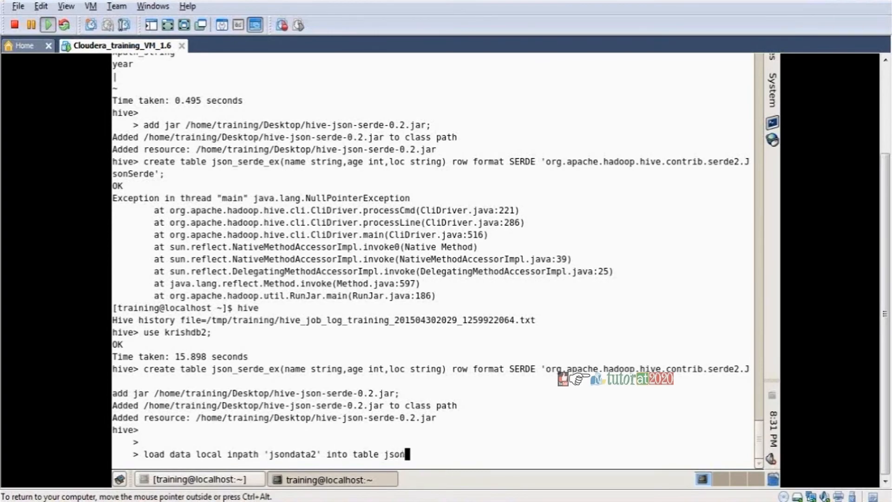
text(_s)
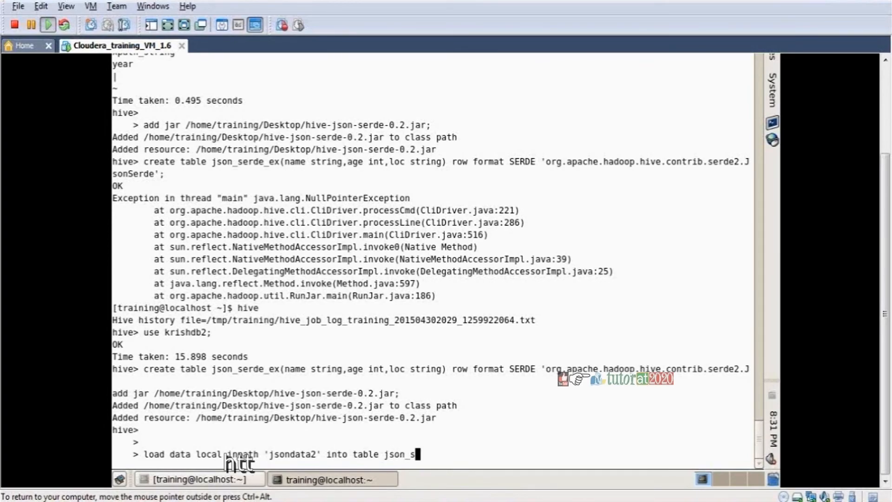
text(rde_)
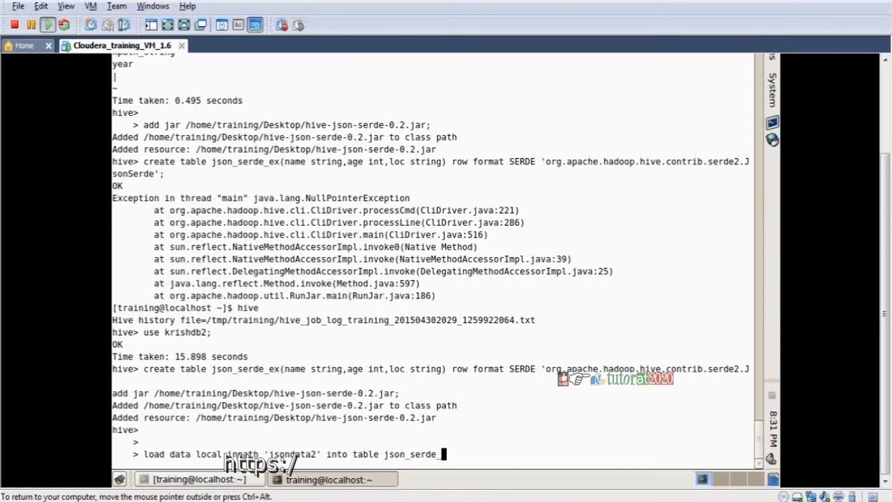
text(ex;)
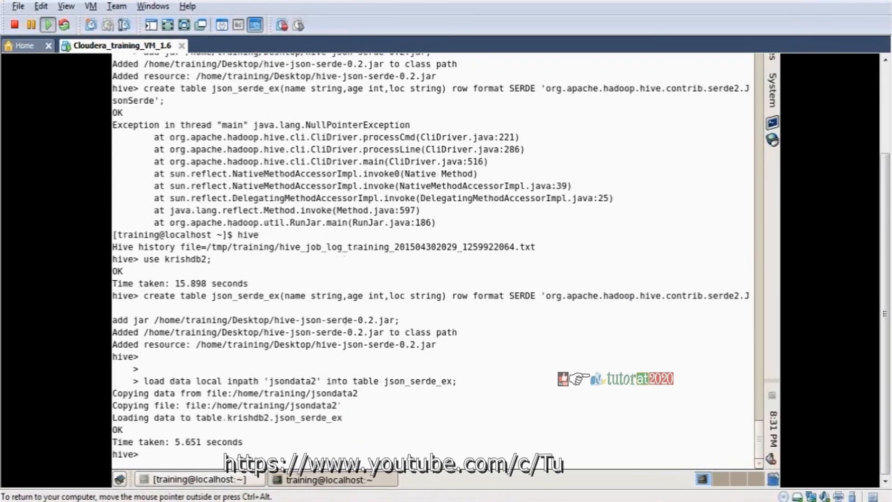
text(select *)
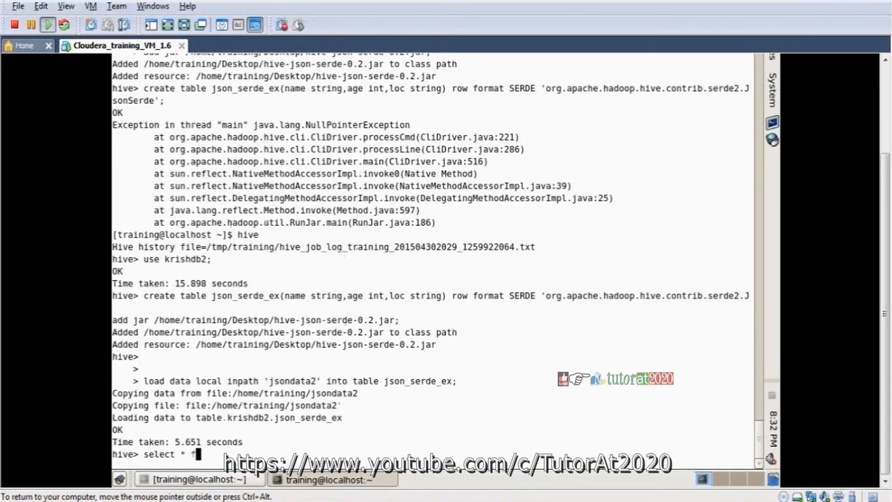
Select all from json_serde_ex, set hive.cli.print.header=true, and highlight the name/age/loc header row.
text(from json_serde_ex;)
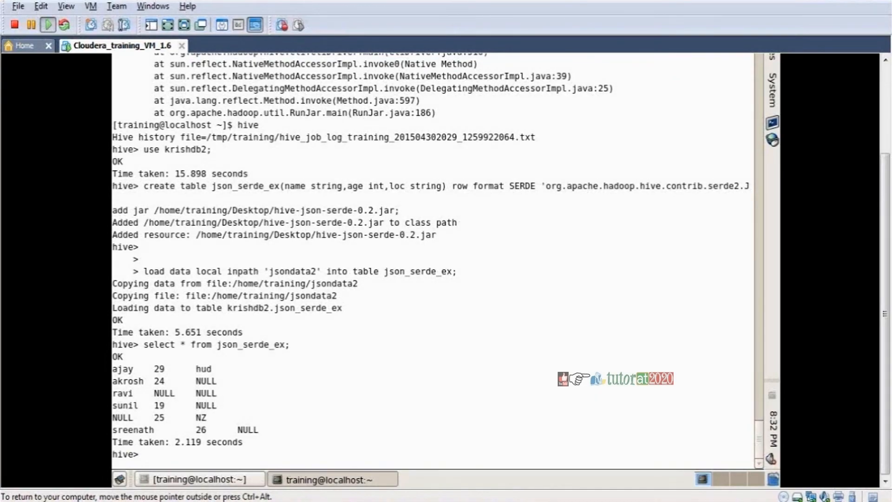
text(set)
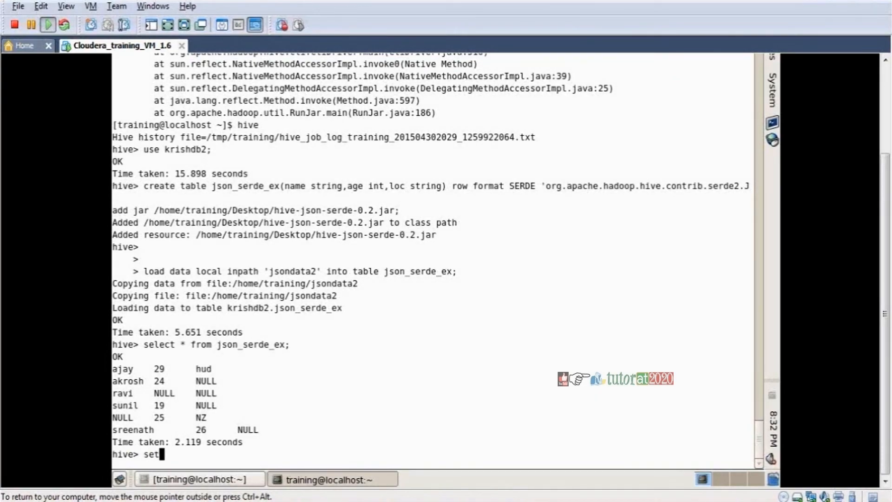
text(hive.)
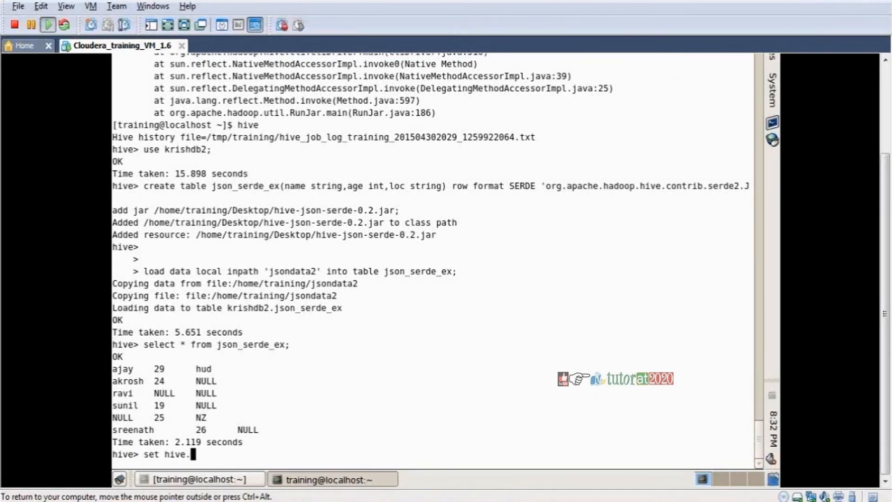
text(cli.print.header=true;)
text(select * from json_serde_ex;)
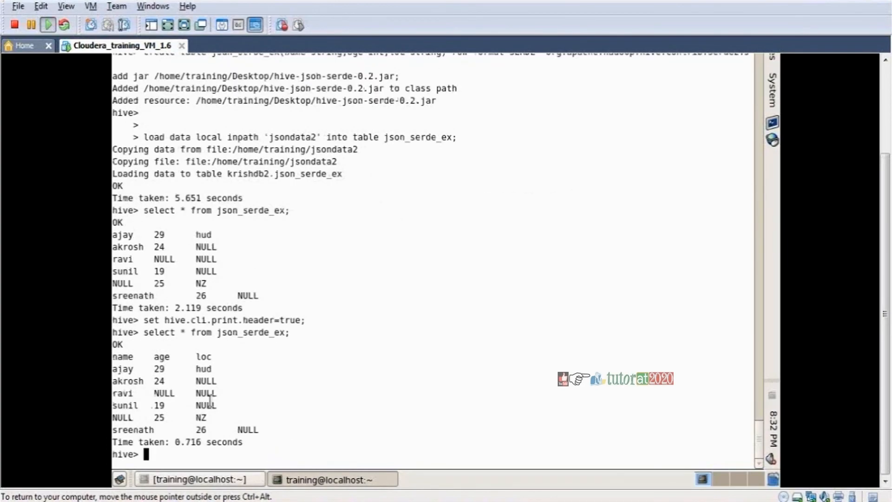
drag(113, 356, 144, 381)
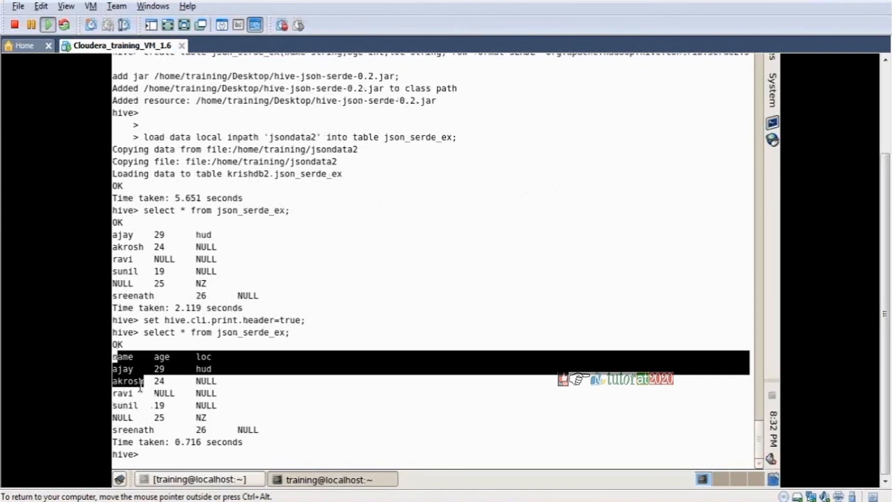